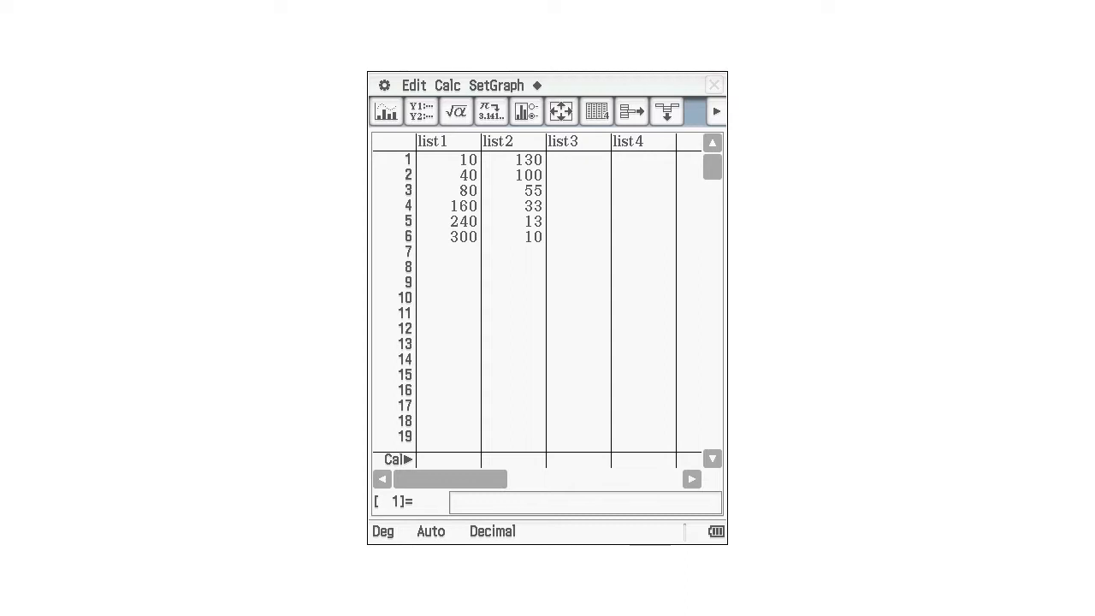
- Fit list2 linearly against list1 with residuals in list3, and begin noting y = 111 −
click(514, 85)
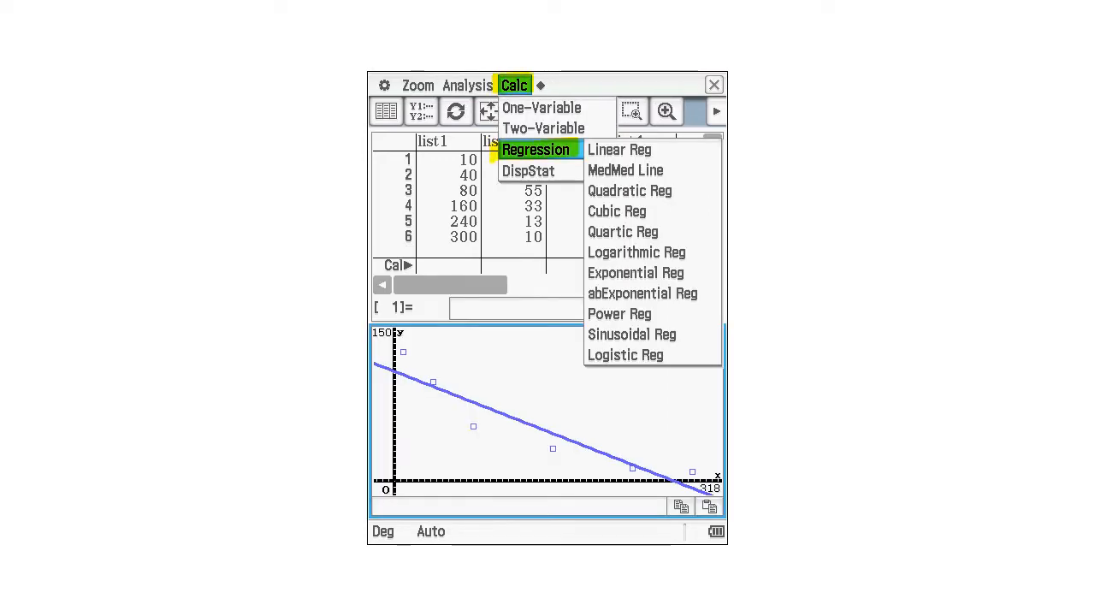
click(618, 149)
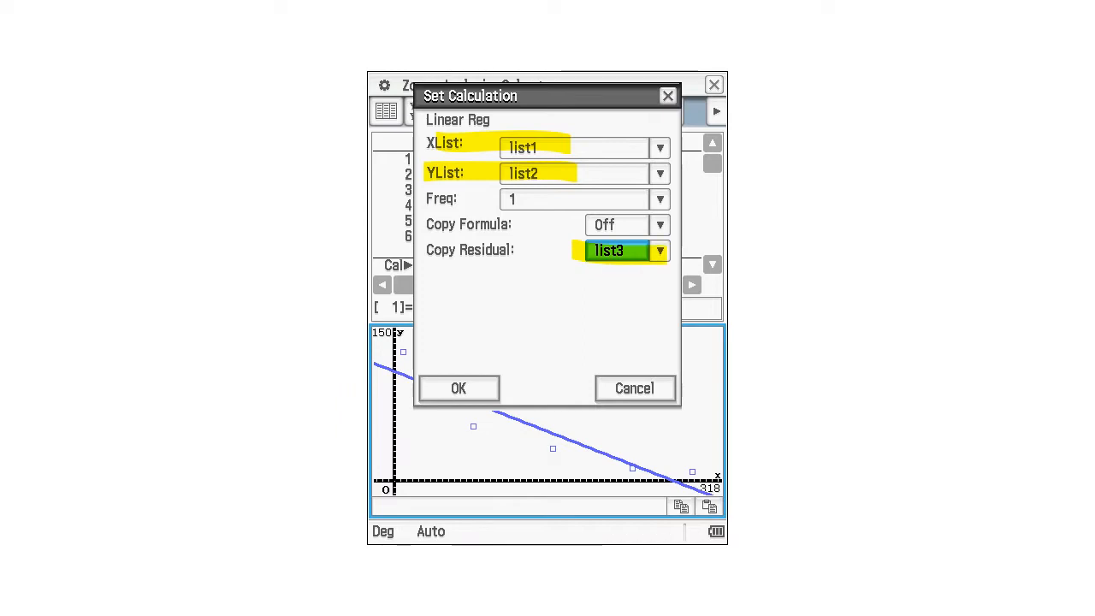
click(457, 388)
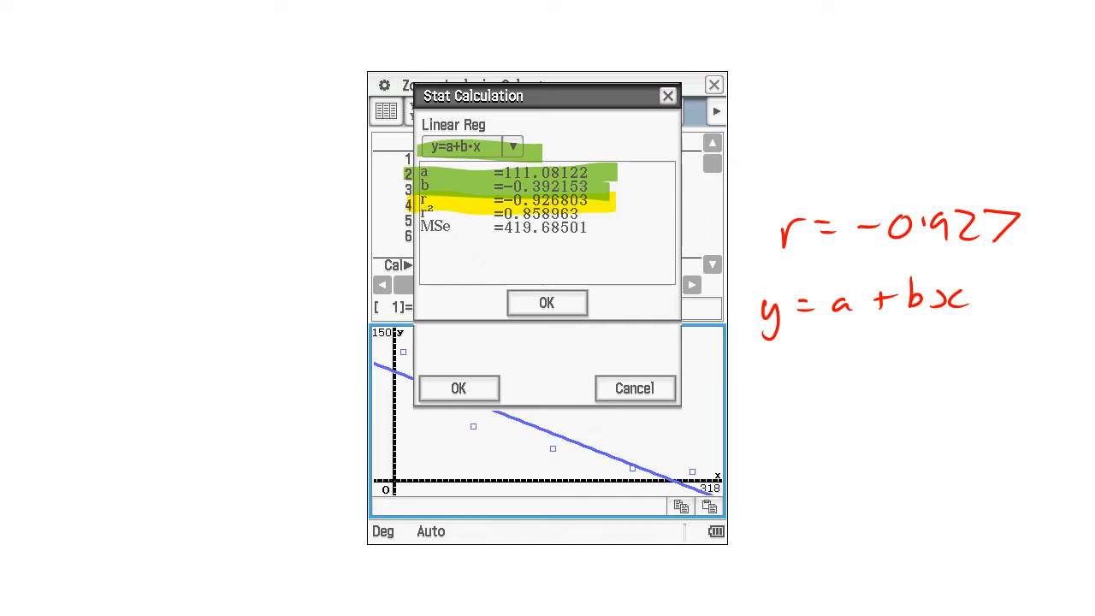
text(=)
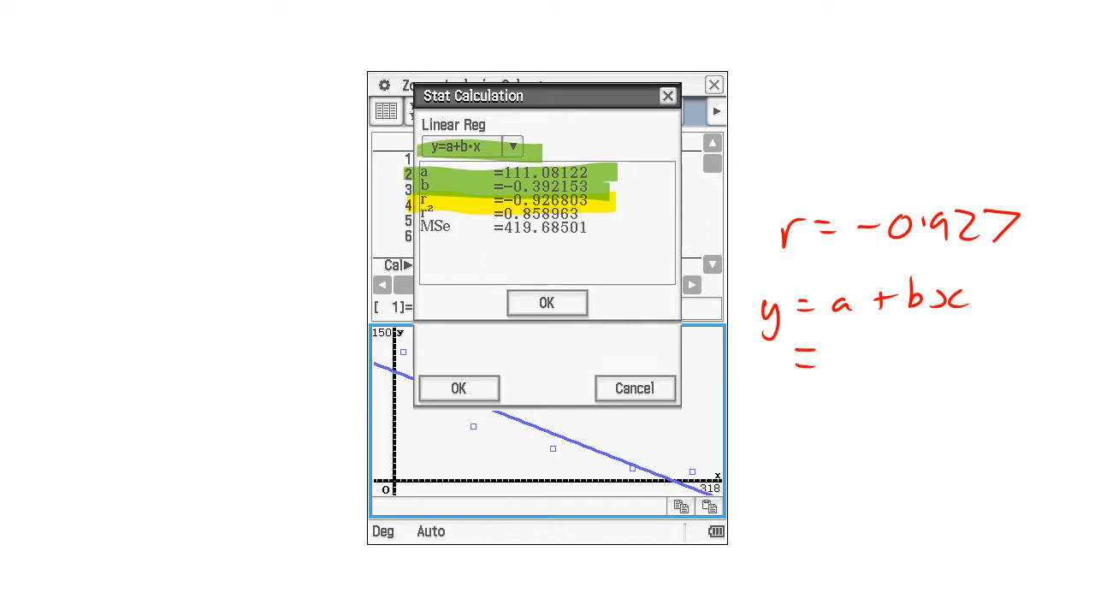
text(111)
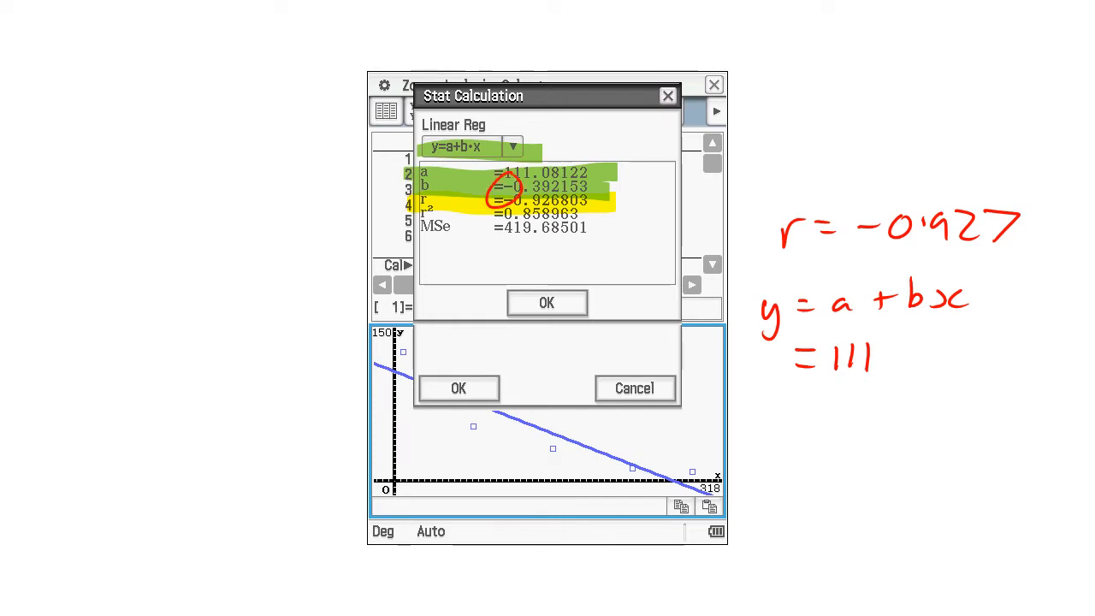
text(-)
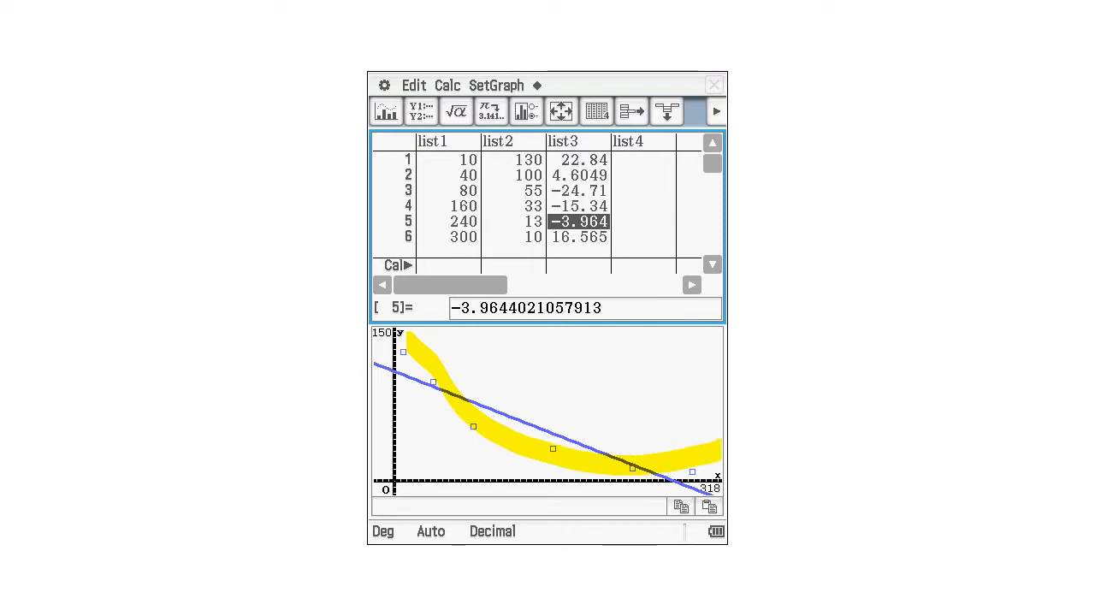
- Set StatGraph1's YList to list3 so the scatter shows residuals against list1
click(496, 85)
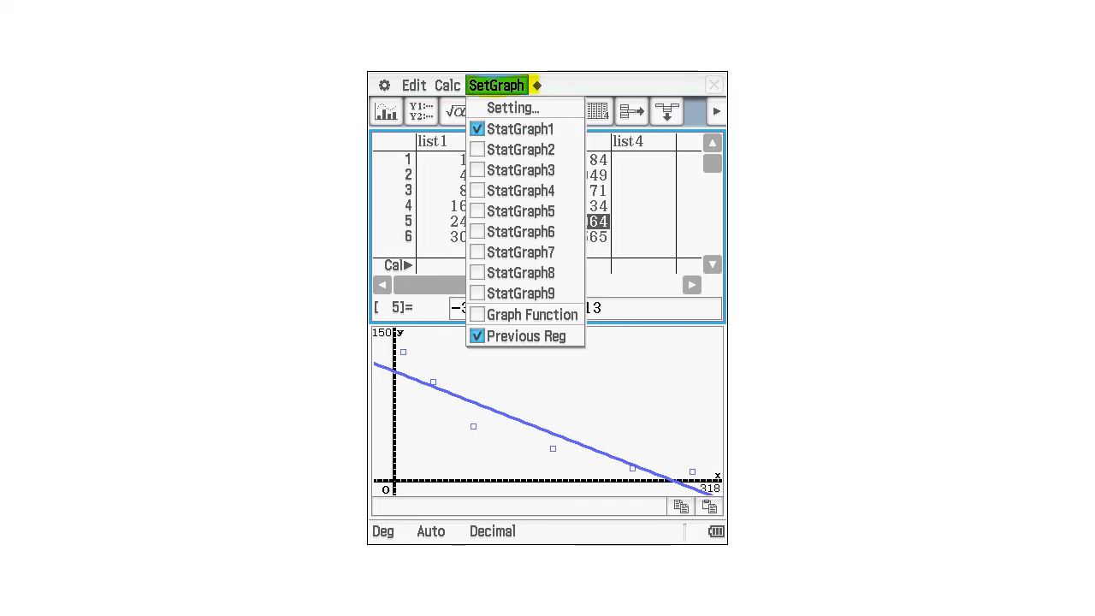
click(512, 108)
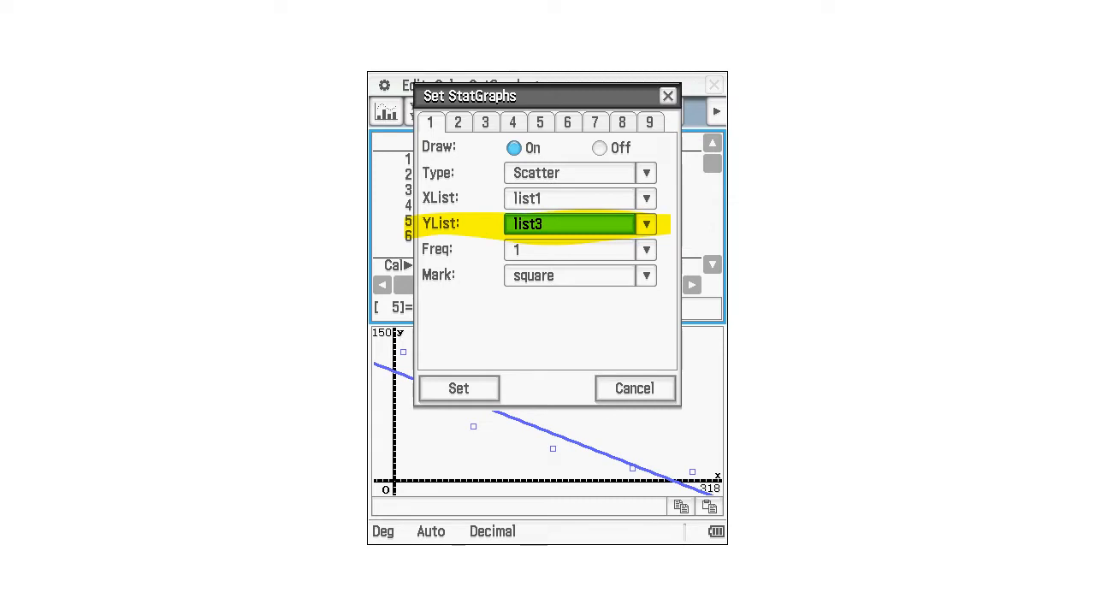
click(458, 388)
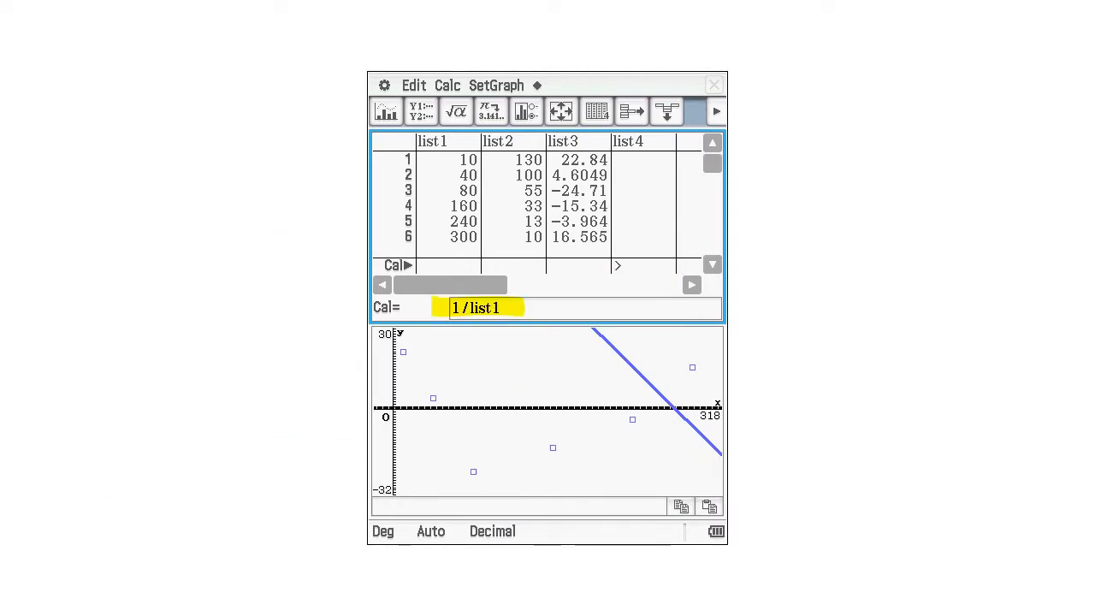
- Fill list4 with 1/list1, giving values from 0.1 down to 3.3E-3
click(443, 141)
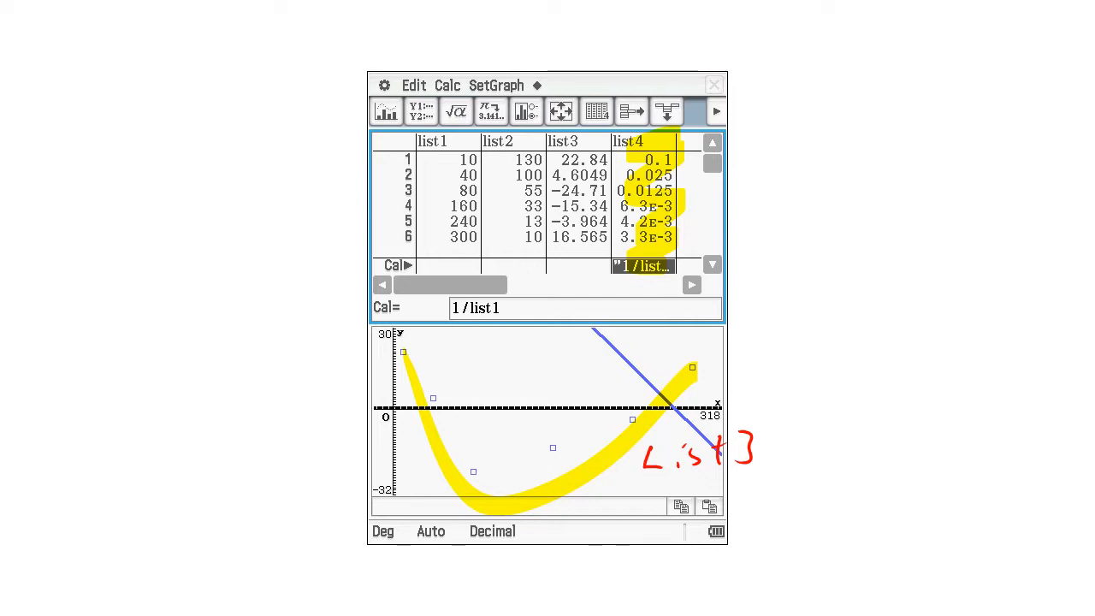
click(447, 84)
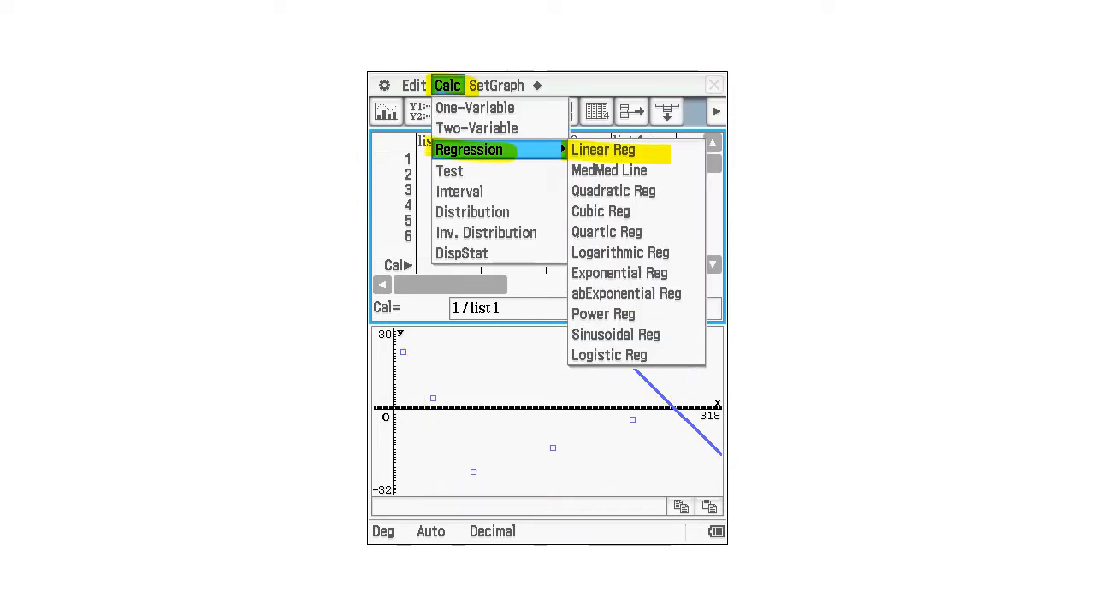
- Run Linear Reg of list2 on list4: a=28.582584, b=1120.6909, r=0.861637
click(602, 149)
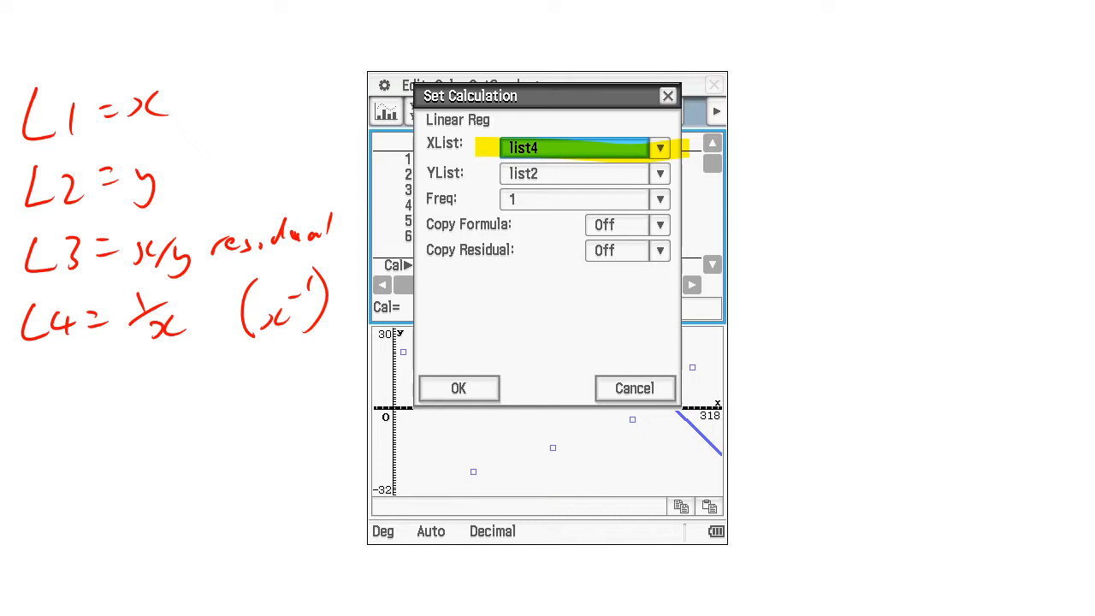
click(458, 388)
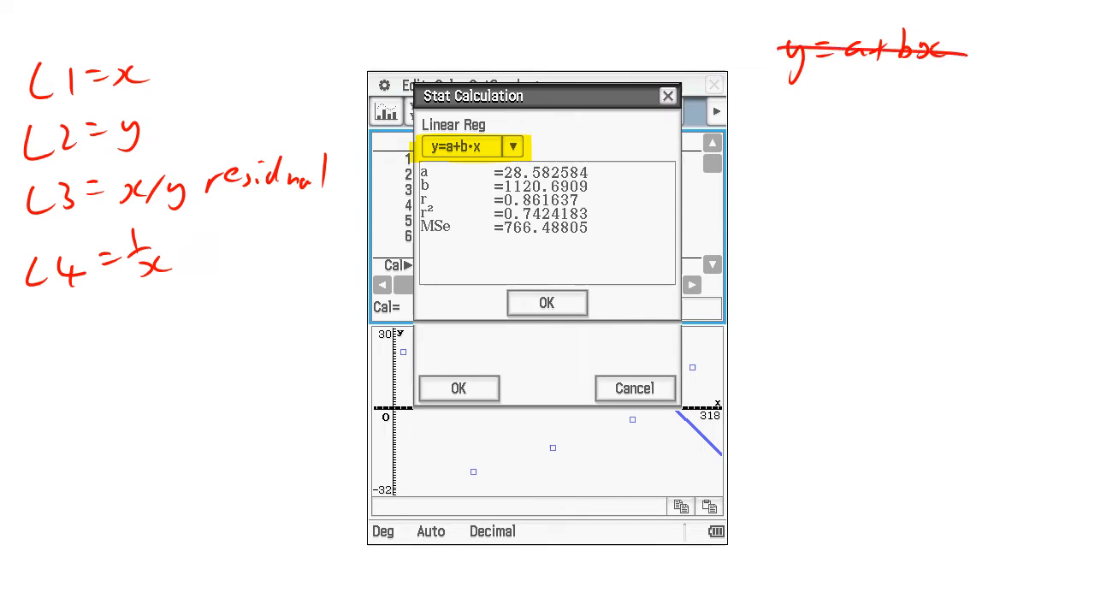
- Note the reciprocal model's equation in 1/x and its r value in the summary
text(y=a+bx)
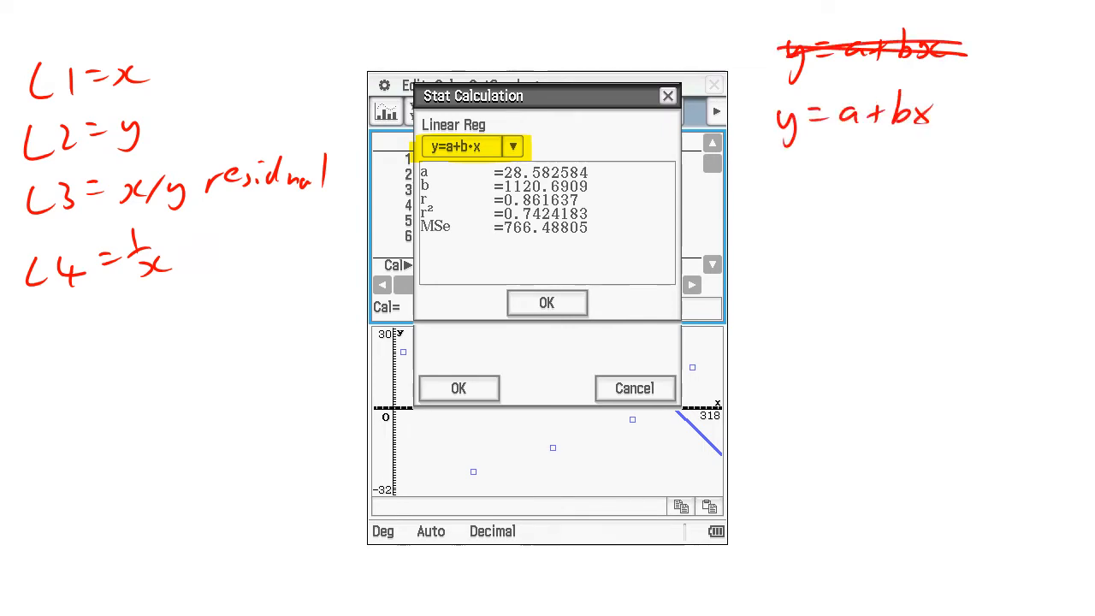
text(1/x)
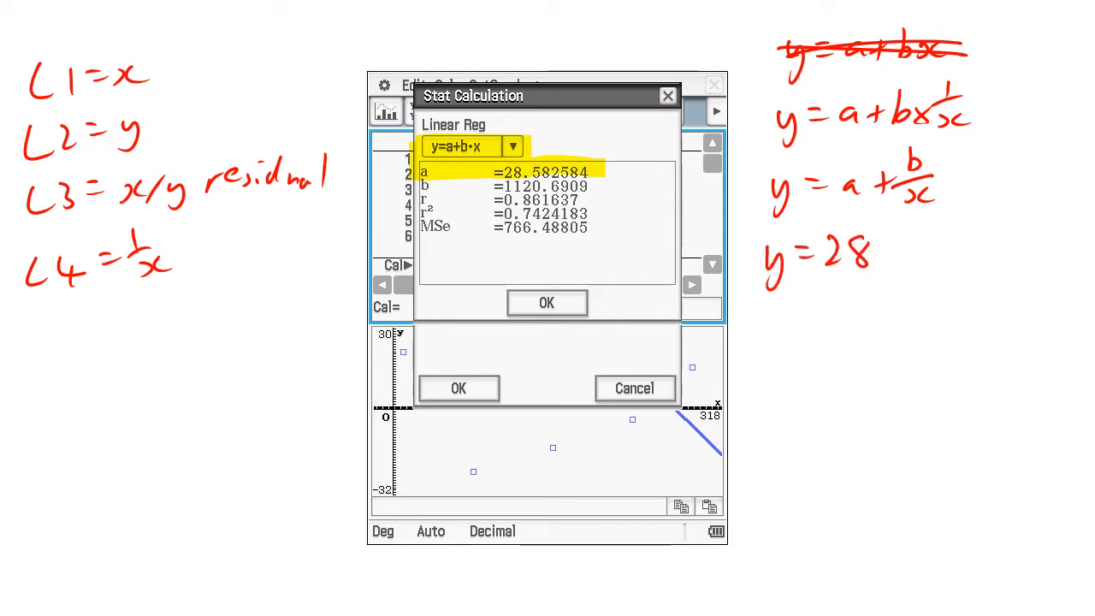
text(.6)
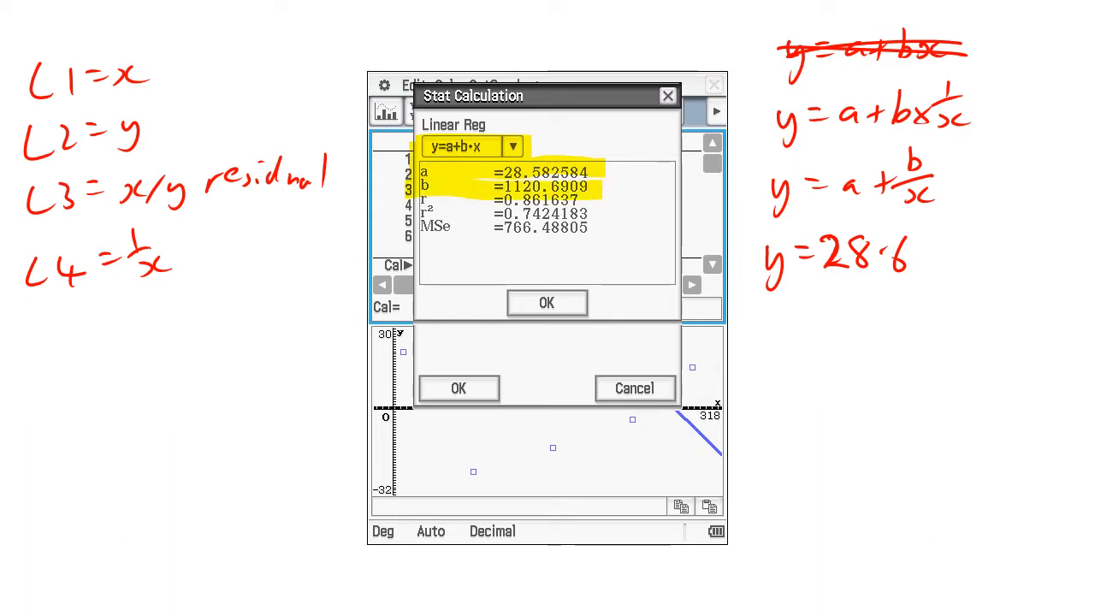
text(+ 1)
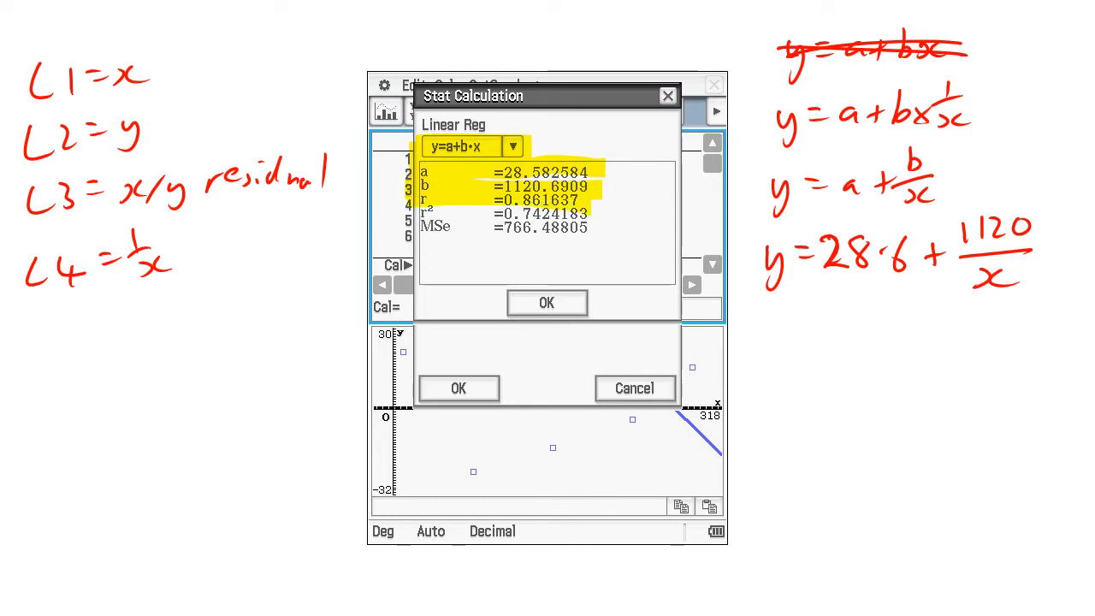
text(r = 0.8)
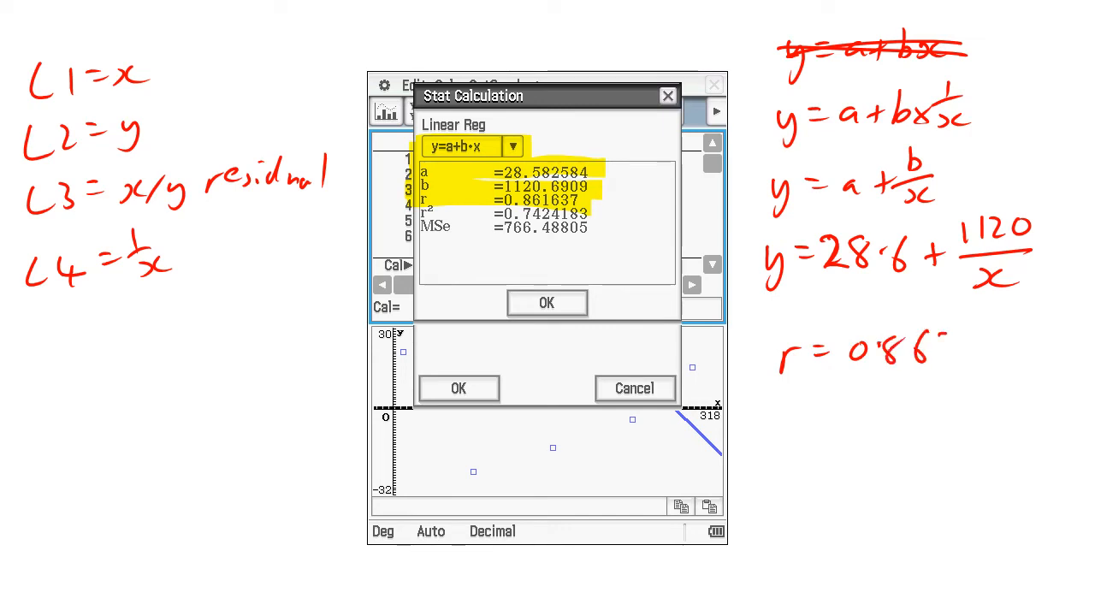
text(62 X)
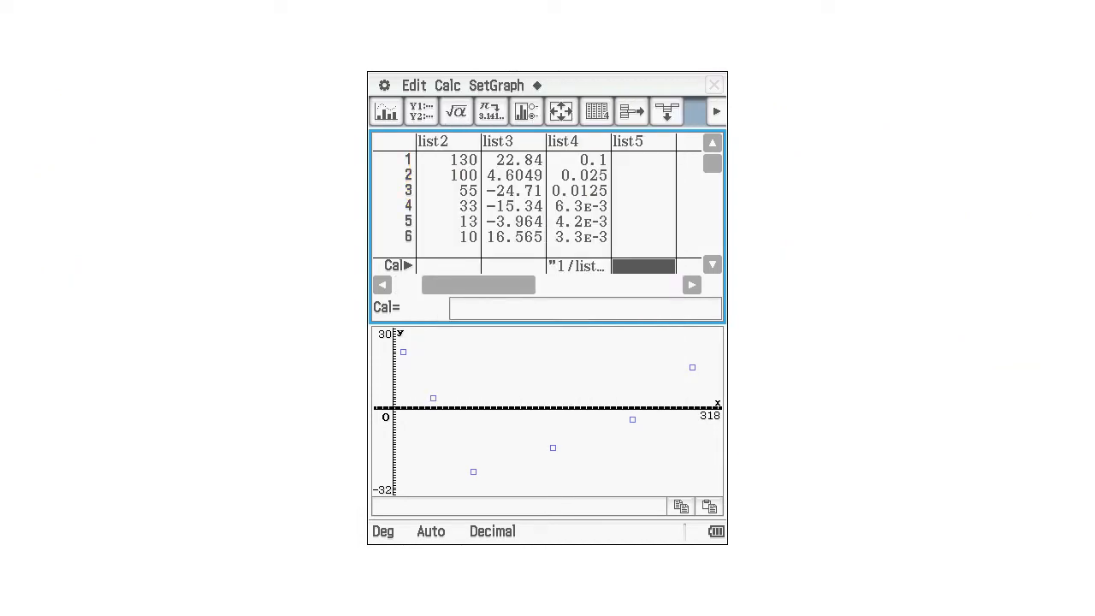
- Define list5 as log(list1), giving values from 1 up to 2.4771
click(578, 267)
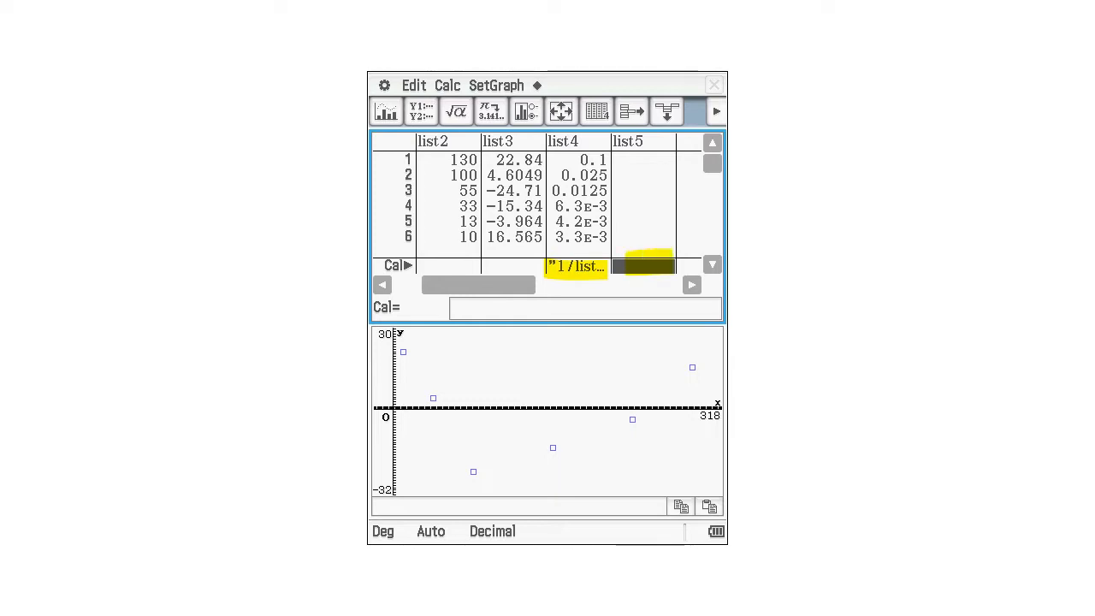
text(log(list1))
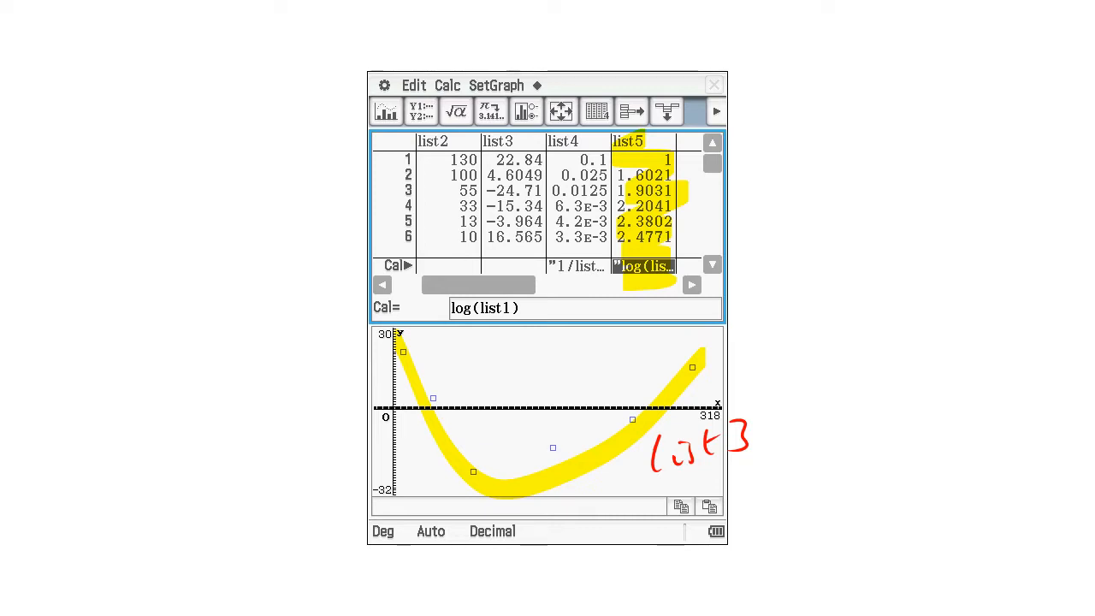
click(447, 84)
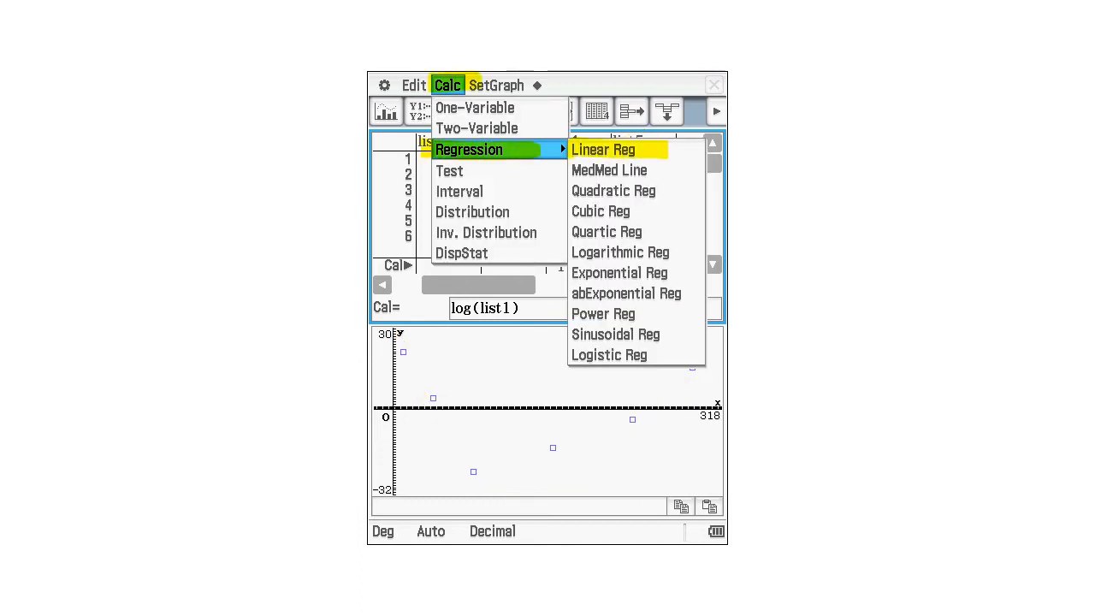
- Fit list2 linearly against list5 and enter y = 224 − 86.5 log(x) in the table
click(604, 148)
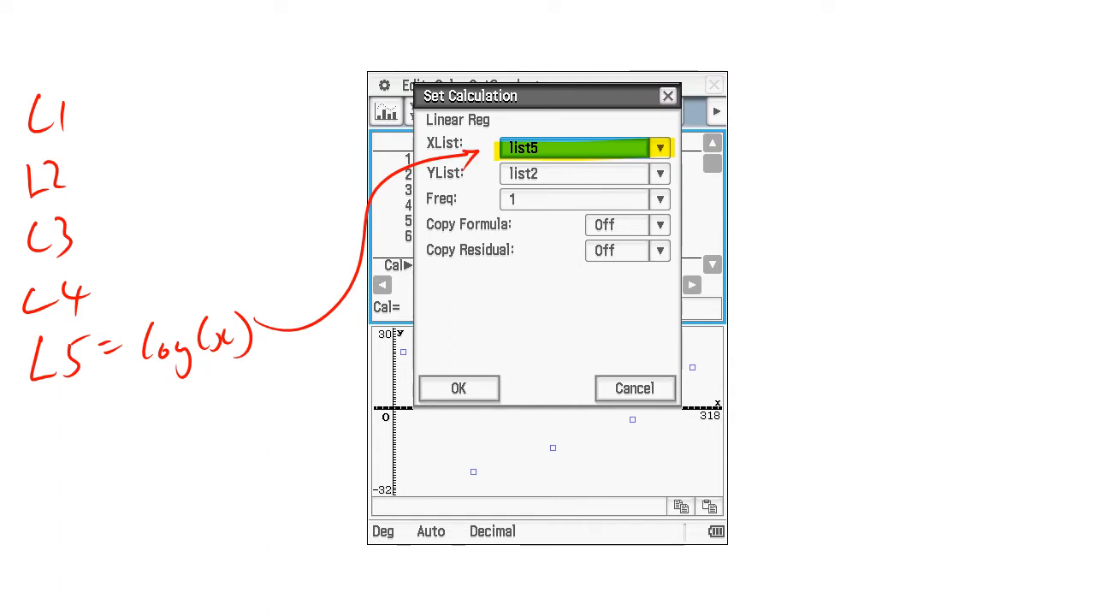
click(459, 389)
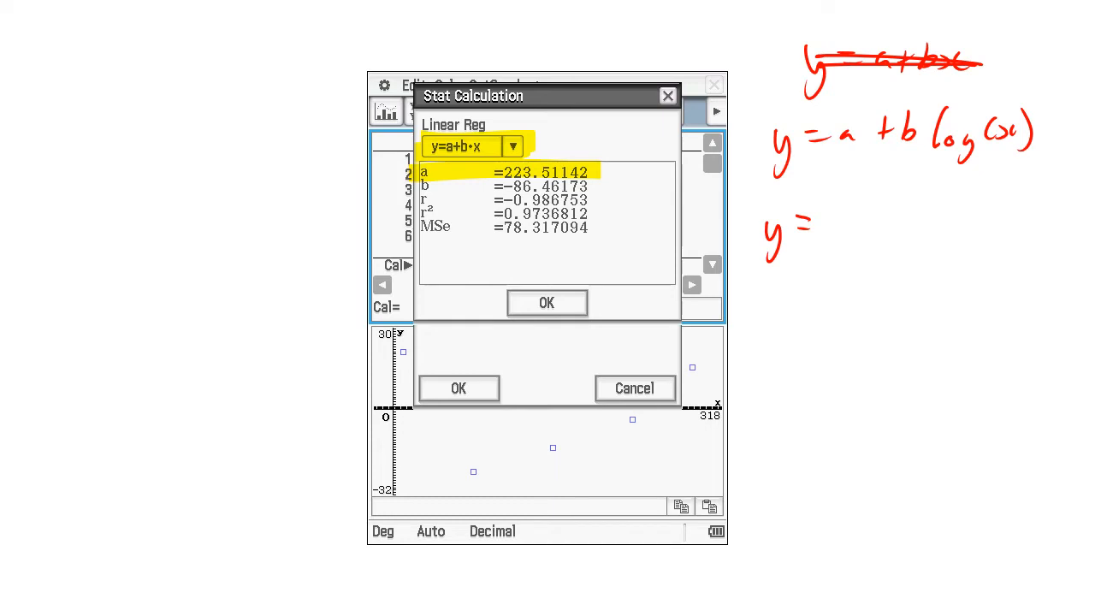
text(2)
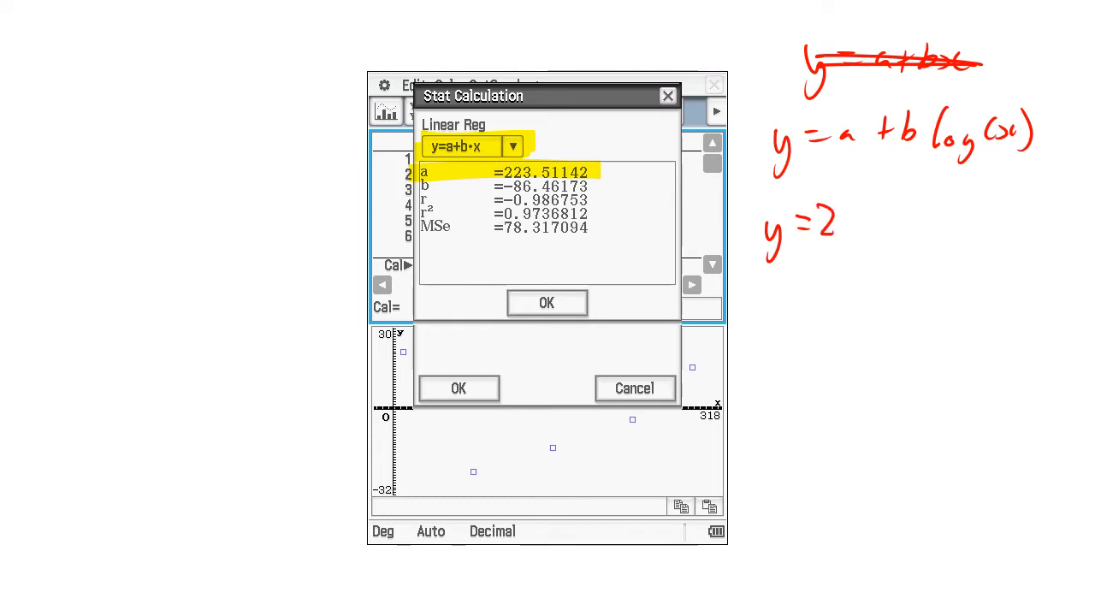
text(24)
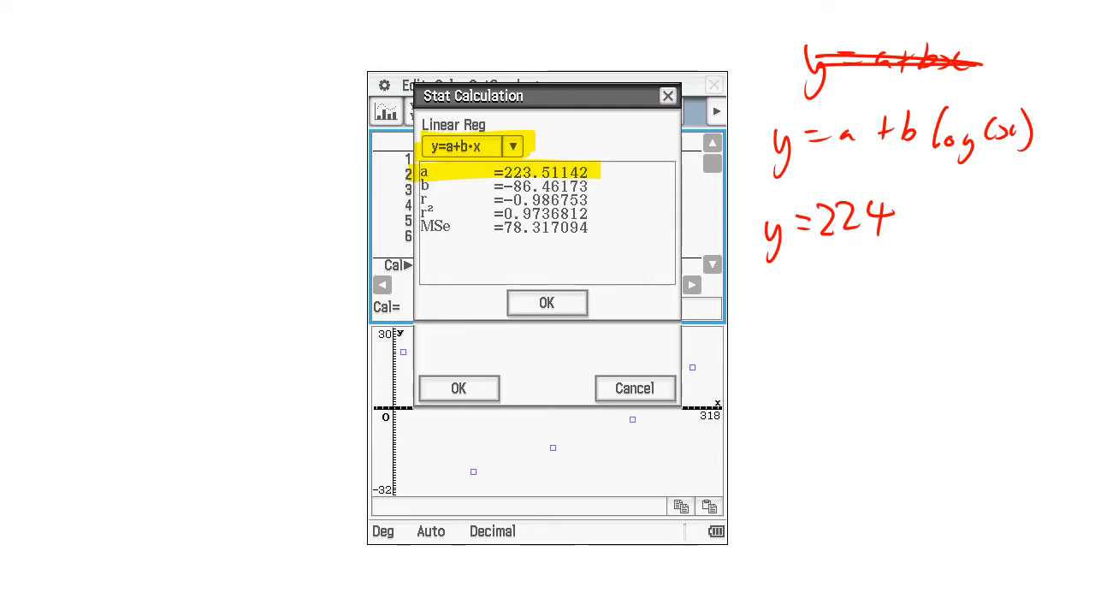
text(+)
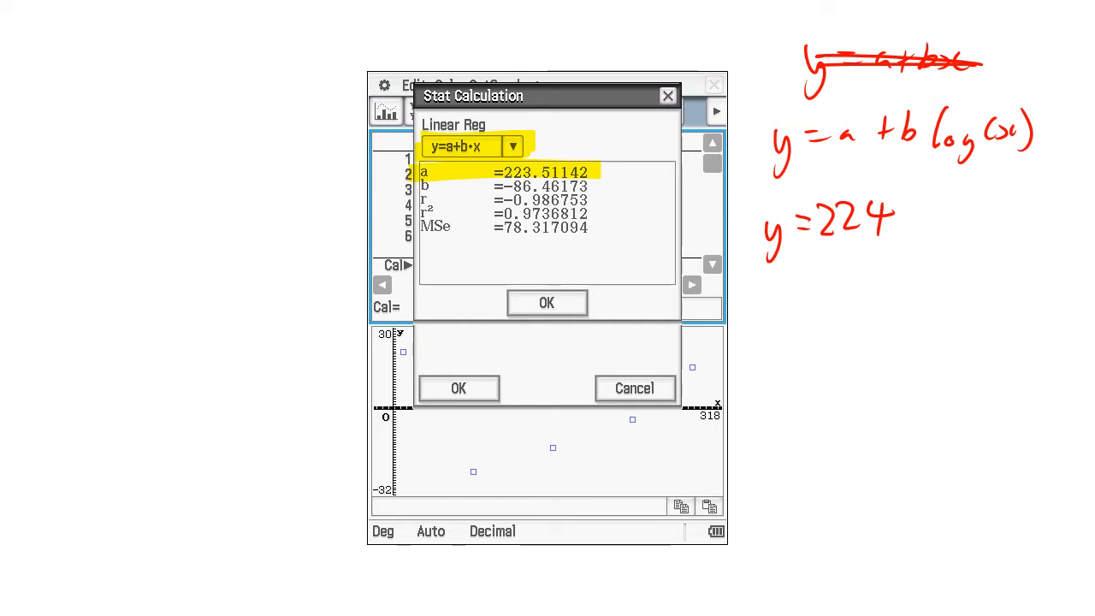
text(-)
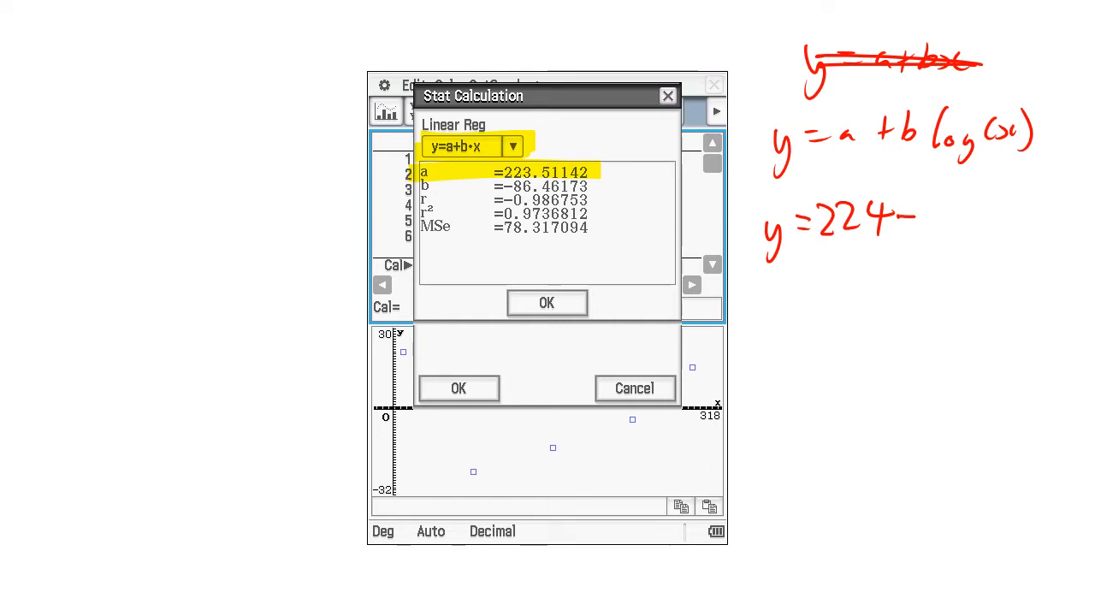
text(86.)
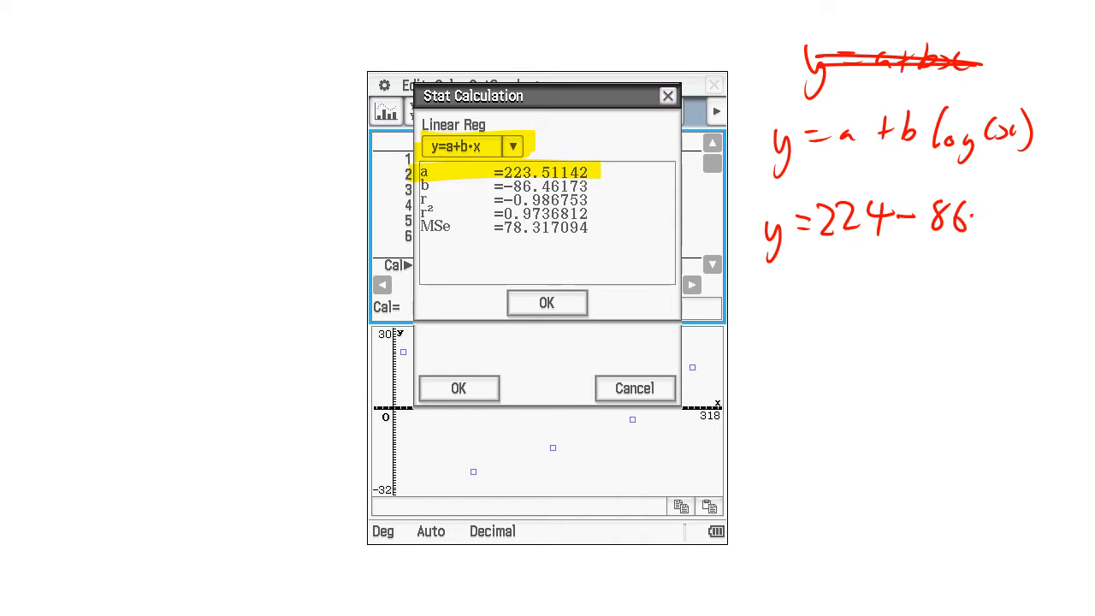
text(5)
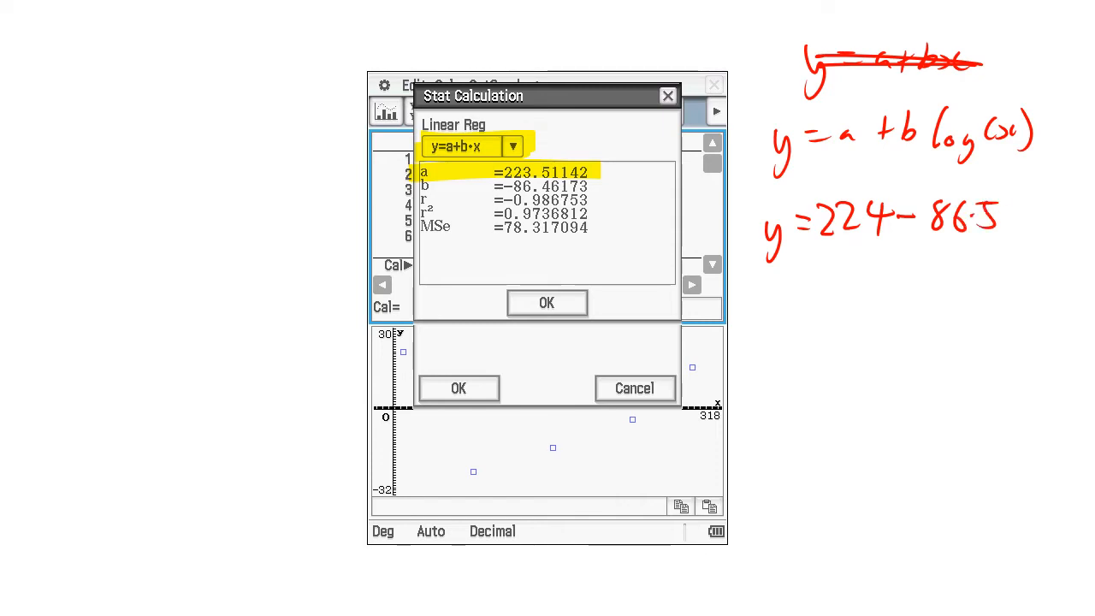
text(log(x)
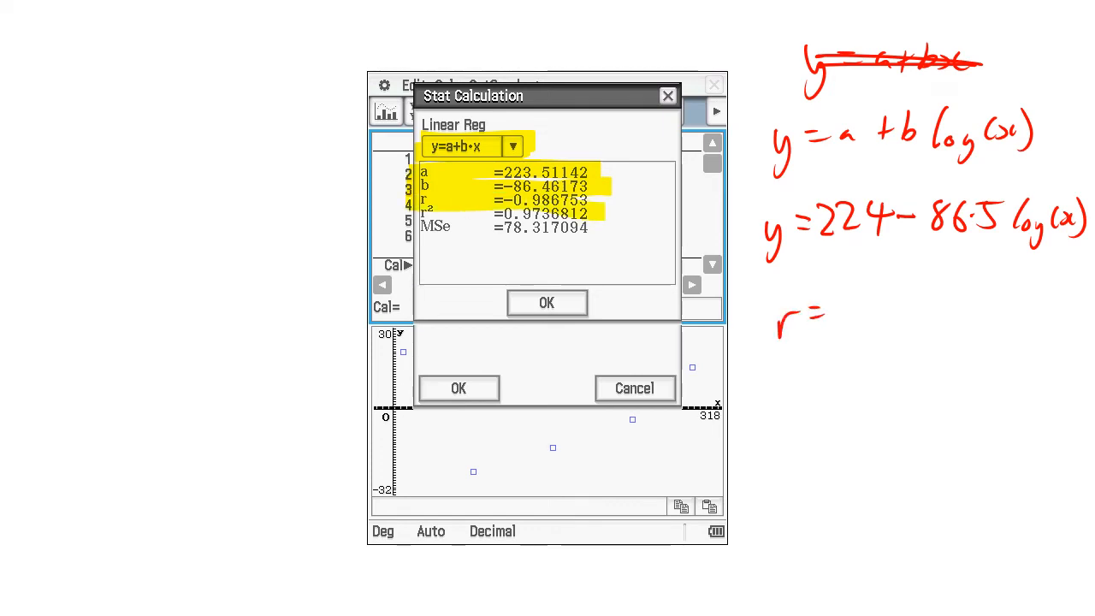
- Record r = −0.987 for the log model, beside the linear model's r = −0.92
text(-0.9)
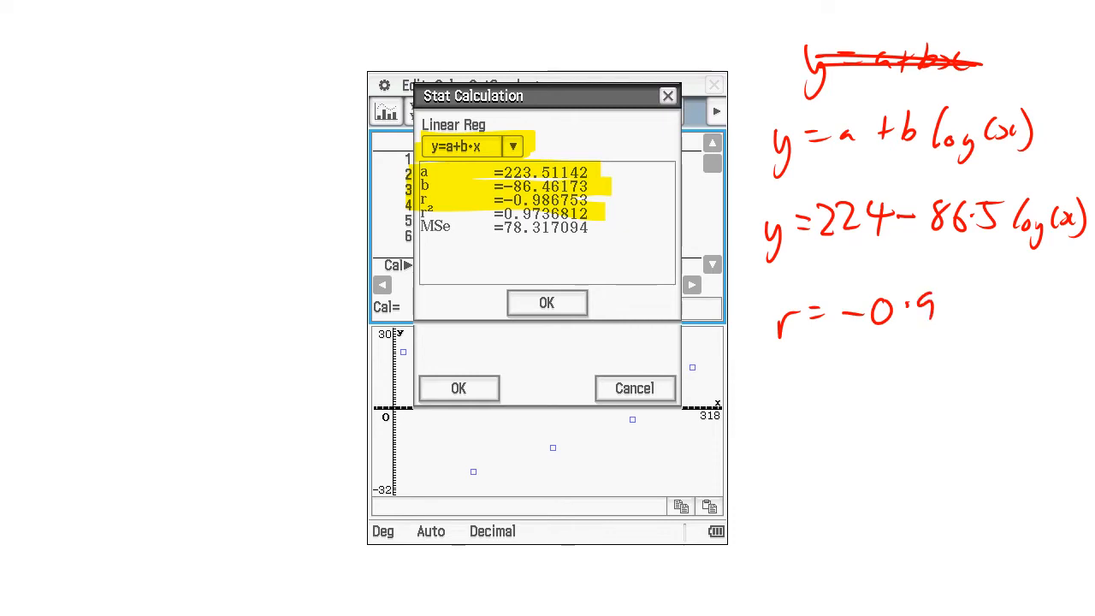
text(987 ✓)
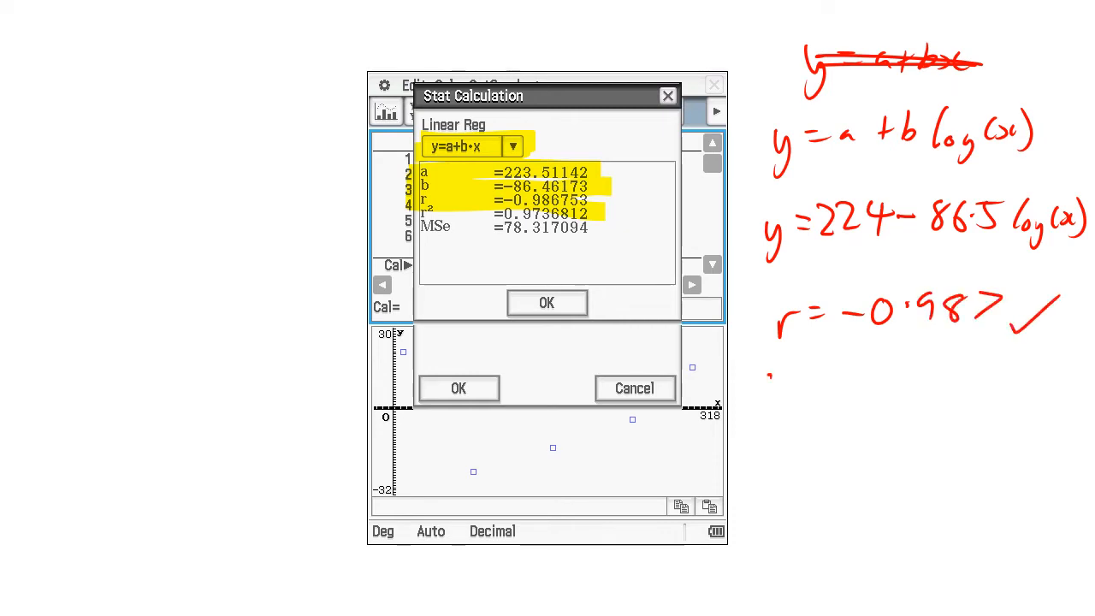
text((r=0)
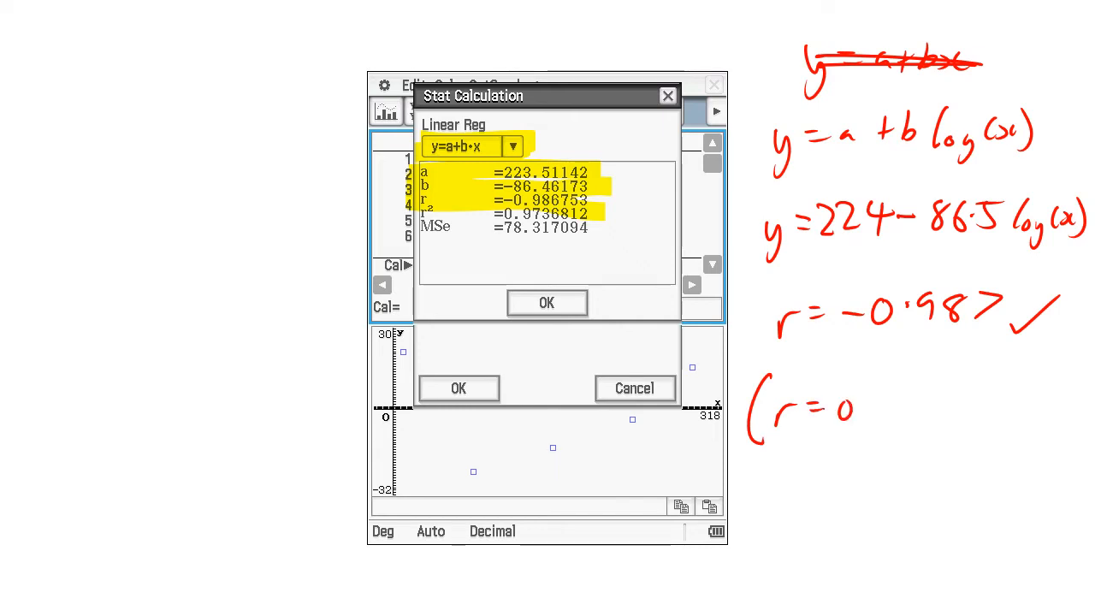
text(-0.92))
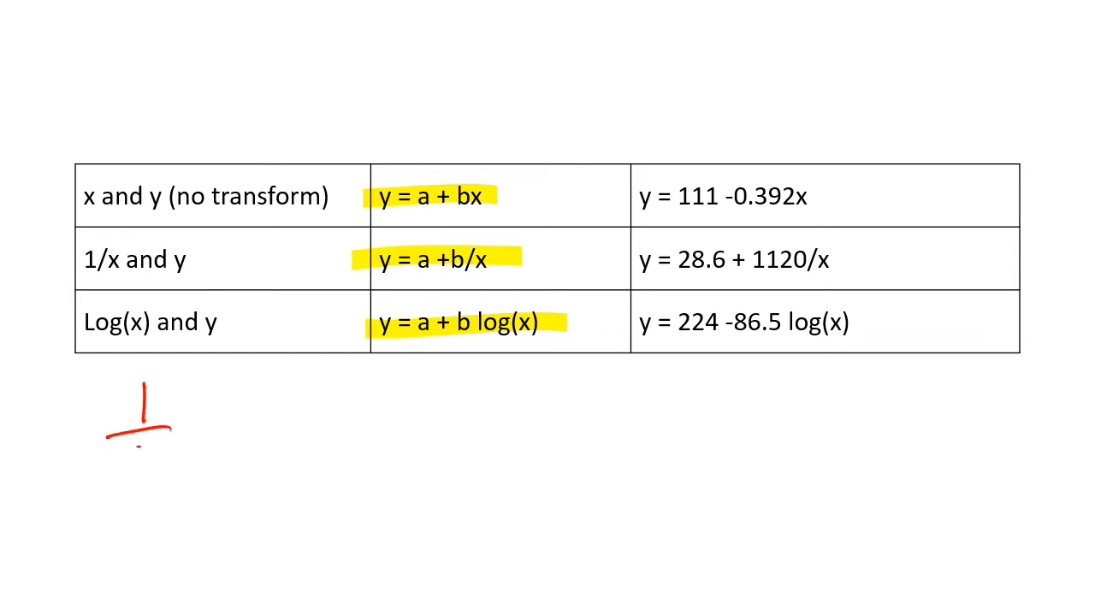
- Edit the PowerPoint summary table of the three fitted models
drag(128, 436, 222, 420)
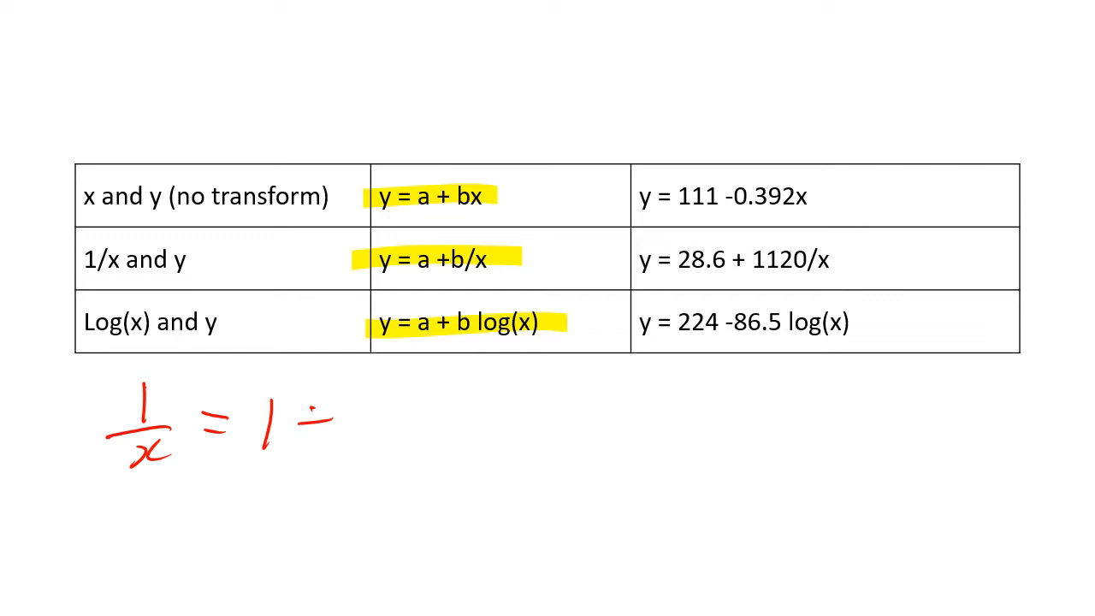
text(÷ x =)
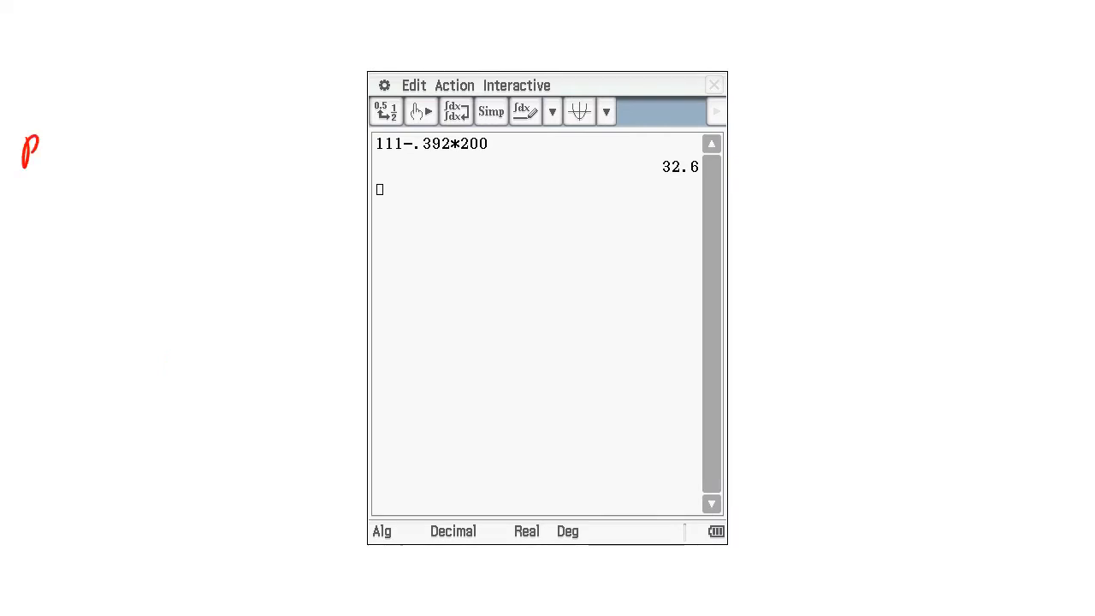
- Annotate 111 − 0.392×200 = 32.6 as the a+bx prediction at x = 200
text(prediction)
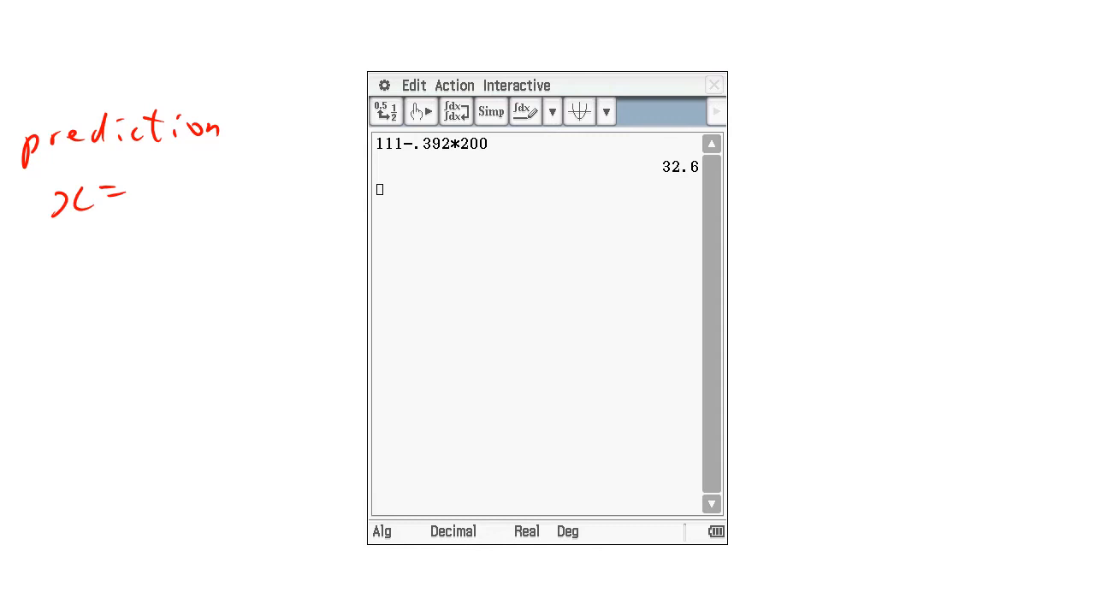
text(200)
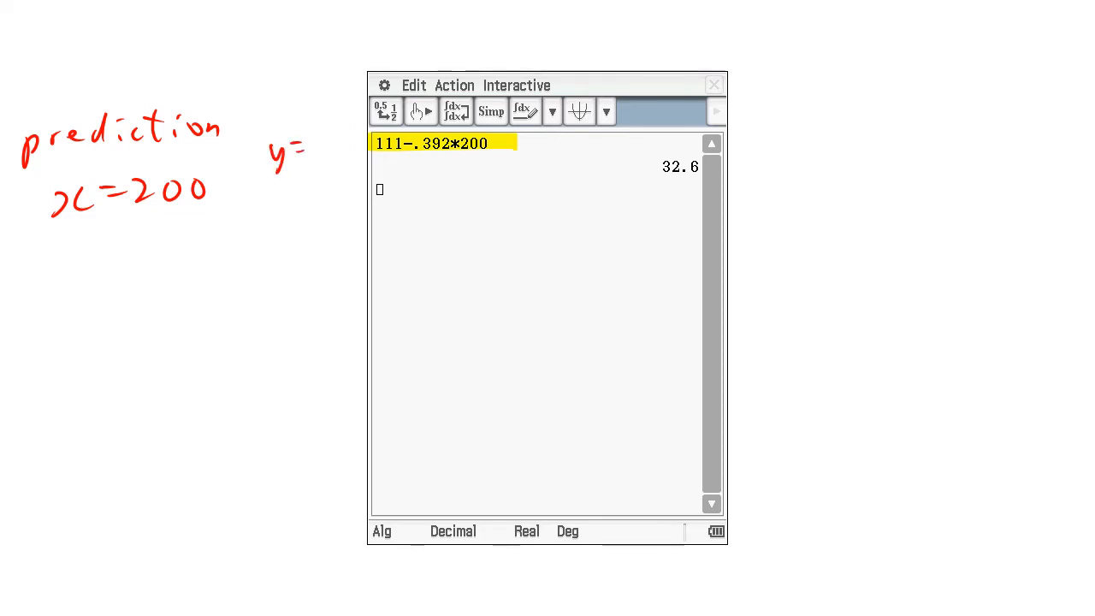
text(a+bx)
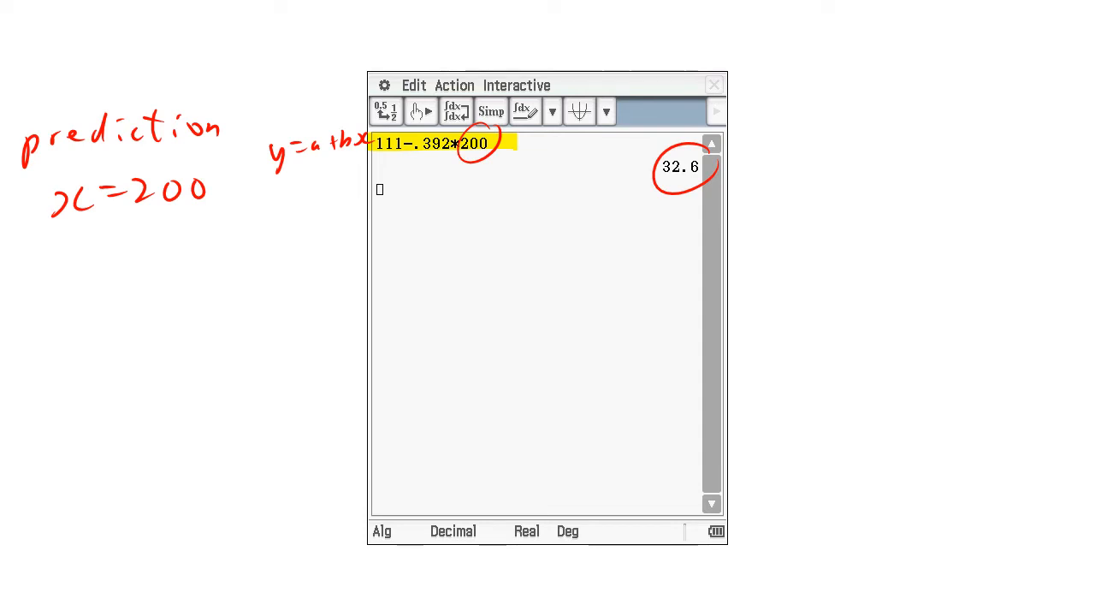
- Evaluate 28.6+1120/200 = 34.2 and 224−86.5log(200) ≈ 24.96 in Main
text(28.6+1120/200)
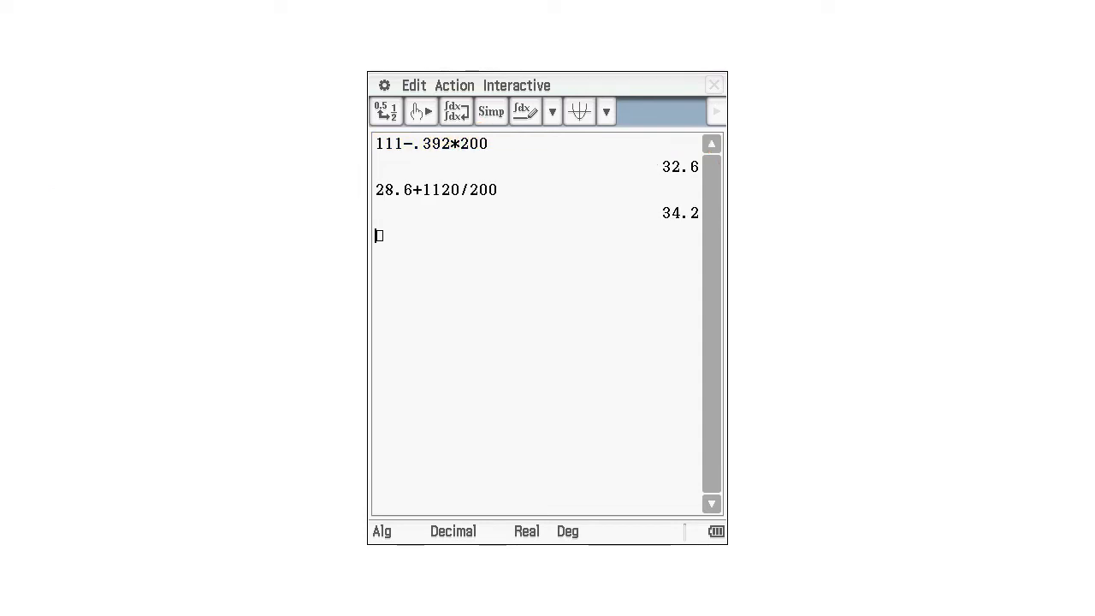
double_click(483, 189)
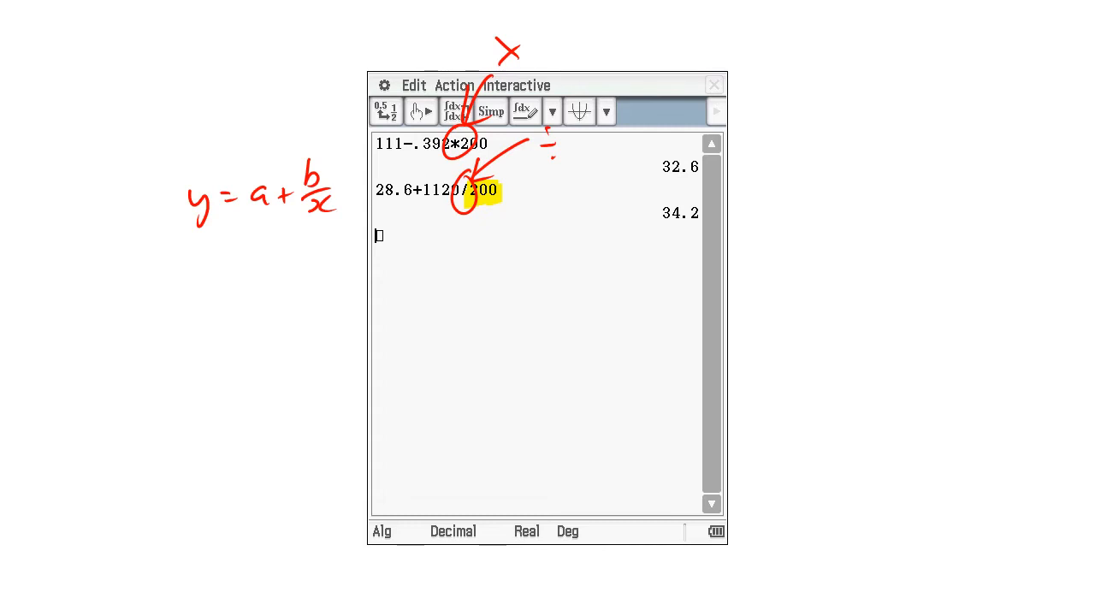
text(224-86.5log(200))
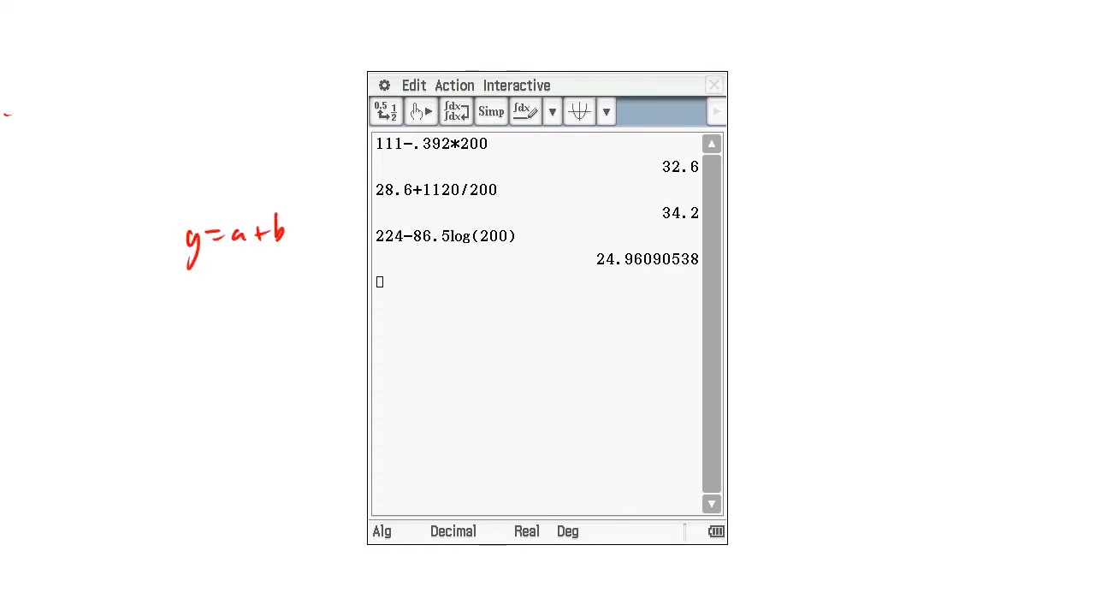
- Evaluate 224-86.5log(200) with the log key, giving 24.96090538, rounded to 25.0
text(log(x))
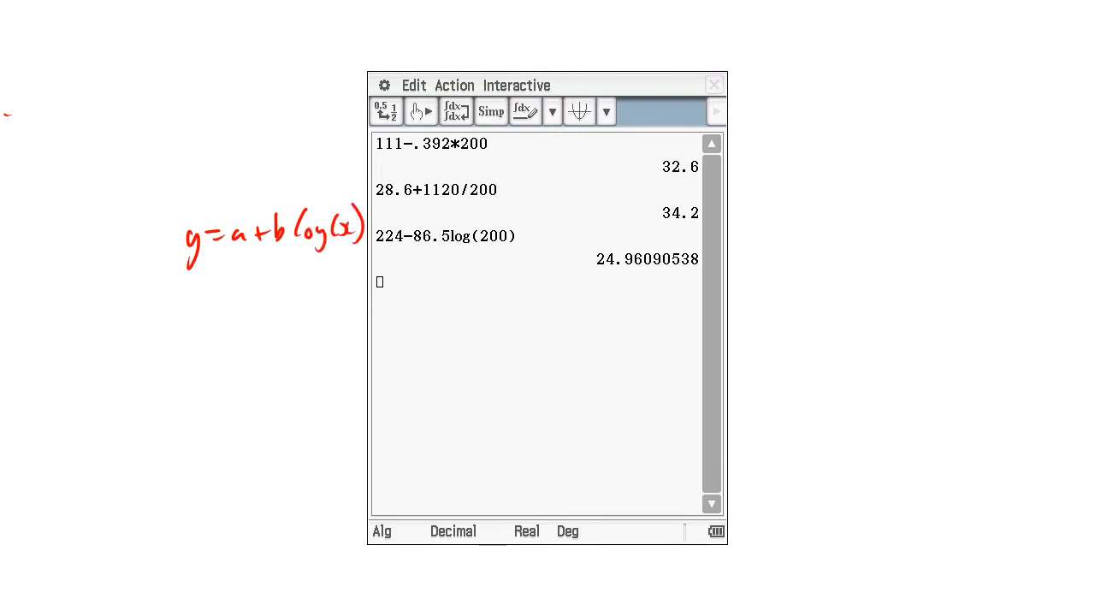
double_click(492, 235)
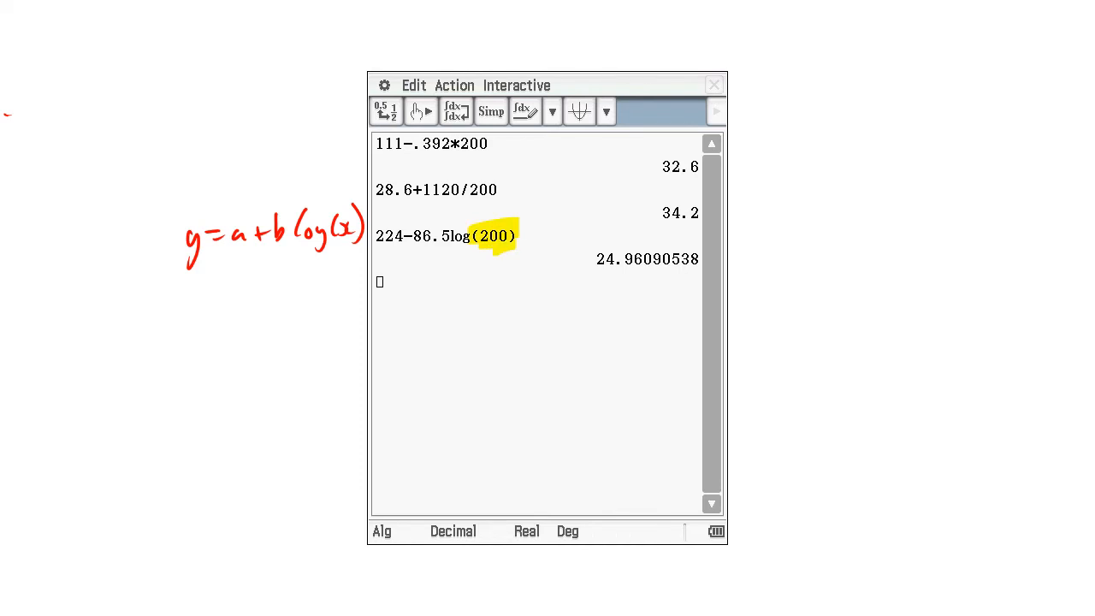
text(25)
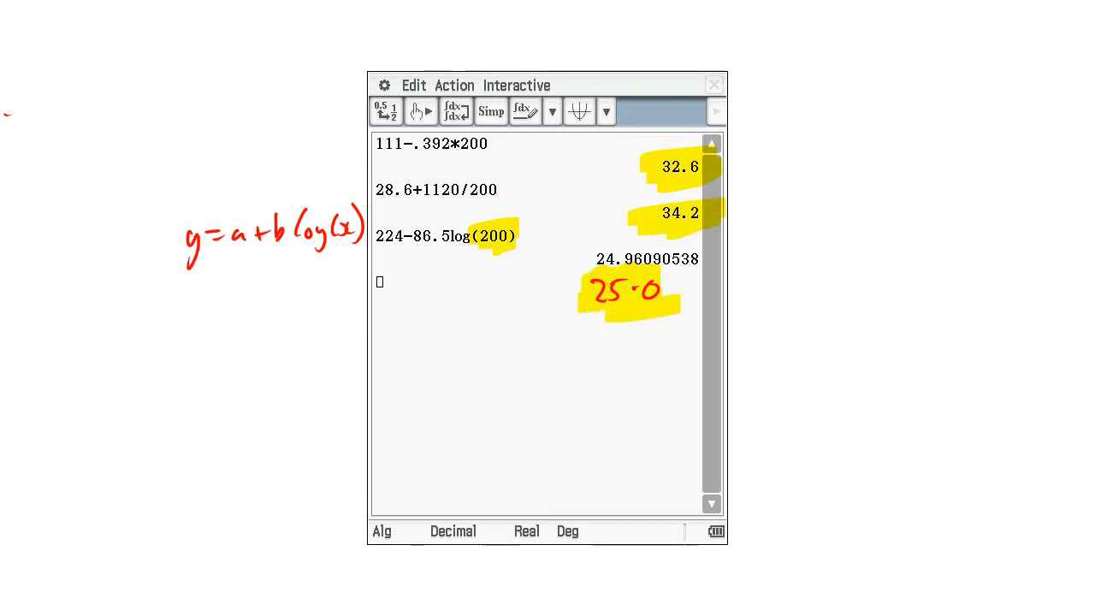
- Handwrite 'which is best?', each model's r value, and 'best r = best prediction'
text(which is)
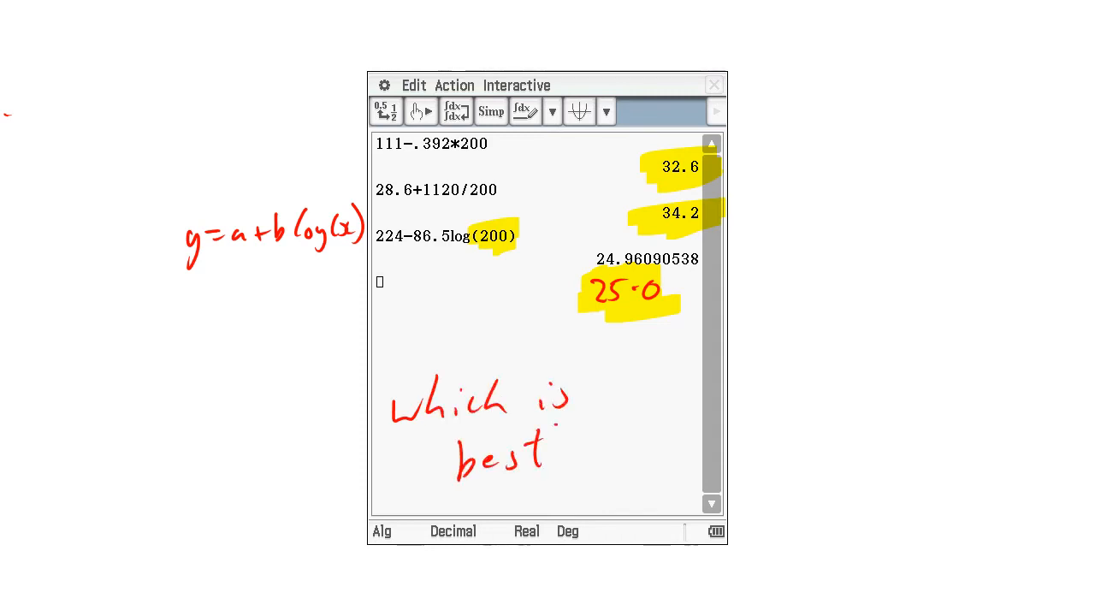
text(?)
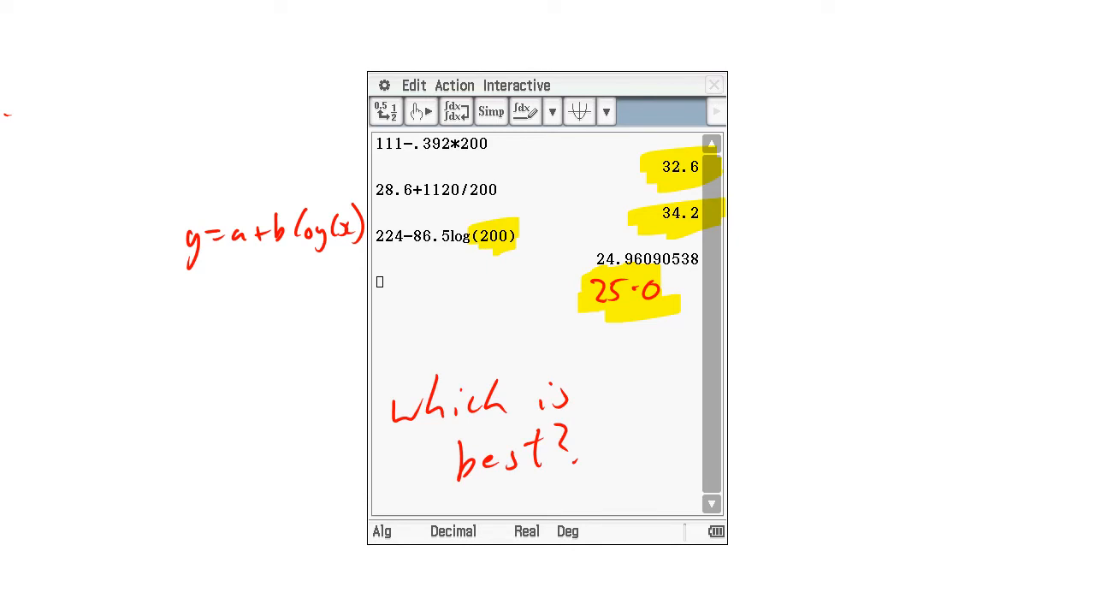
text(r=)
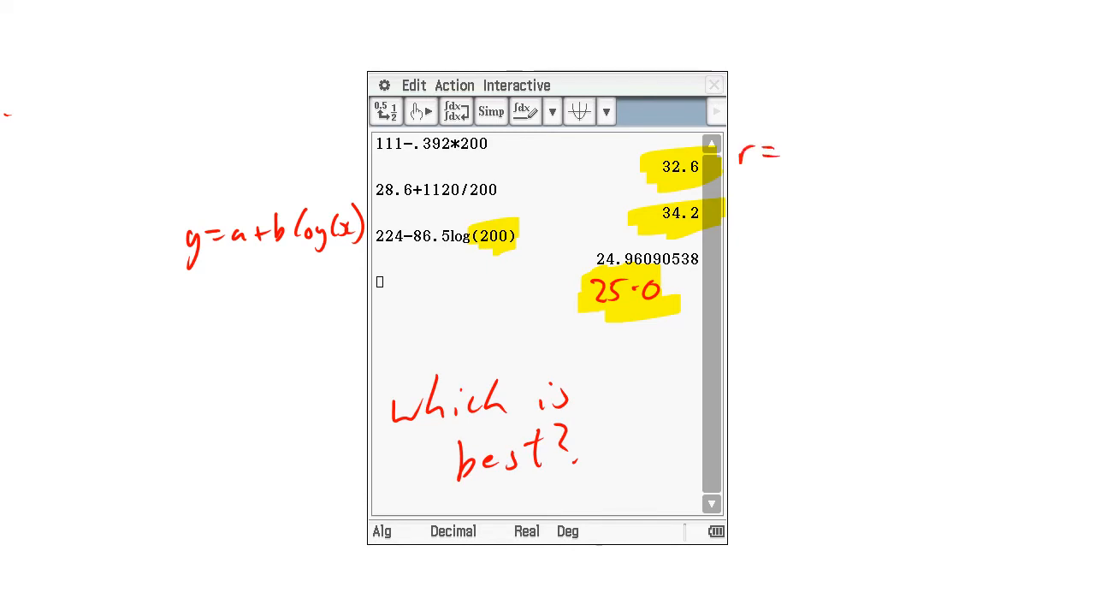
text(=-0.927)
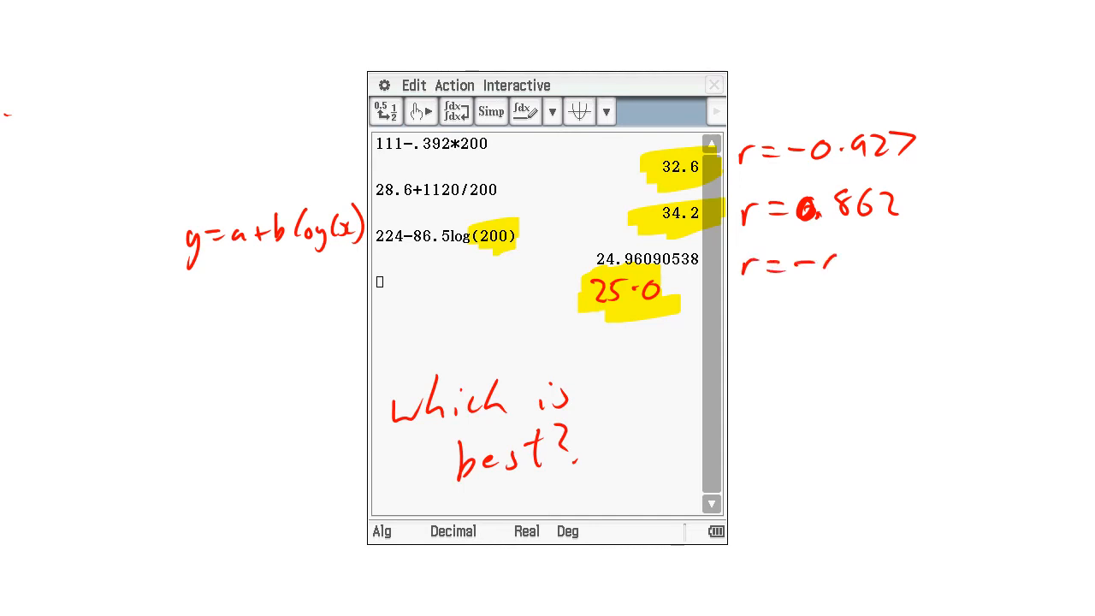
text(-0987)
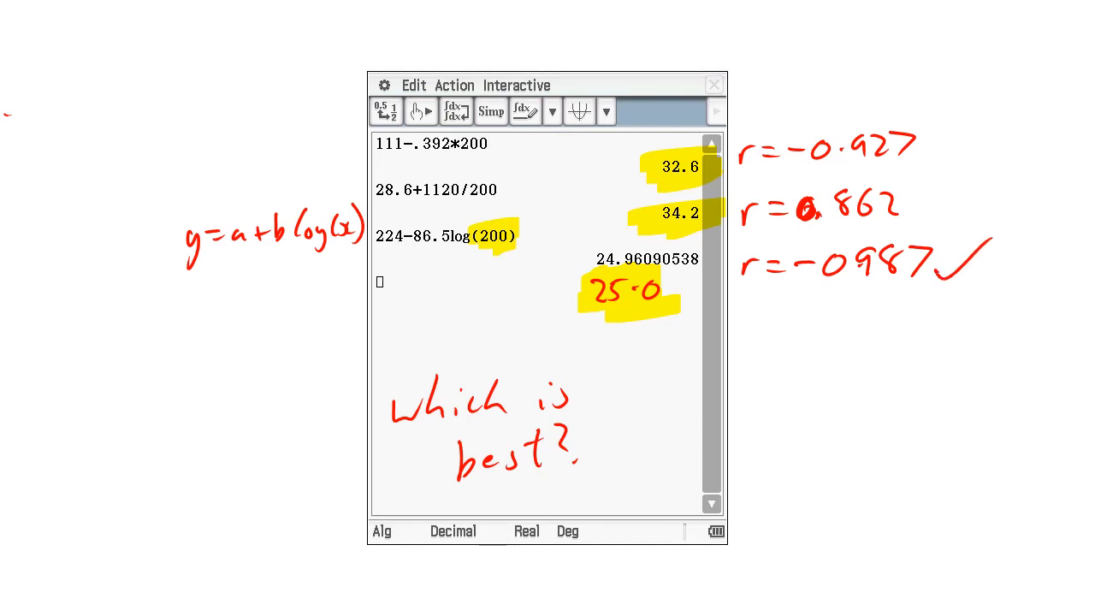
text(best r)
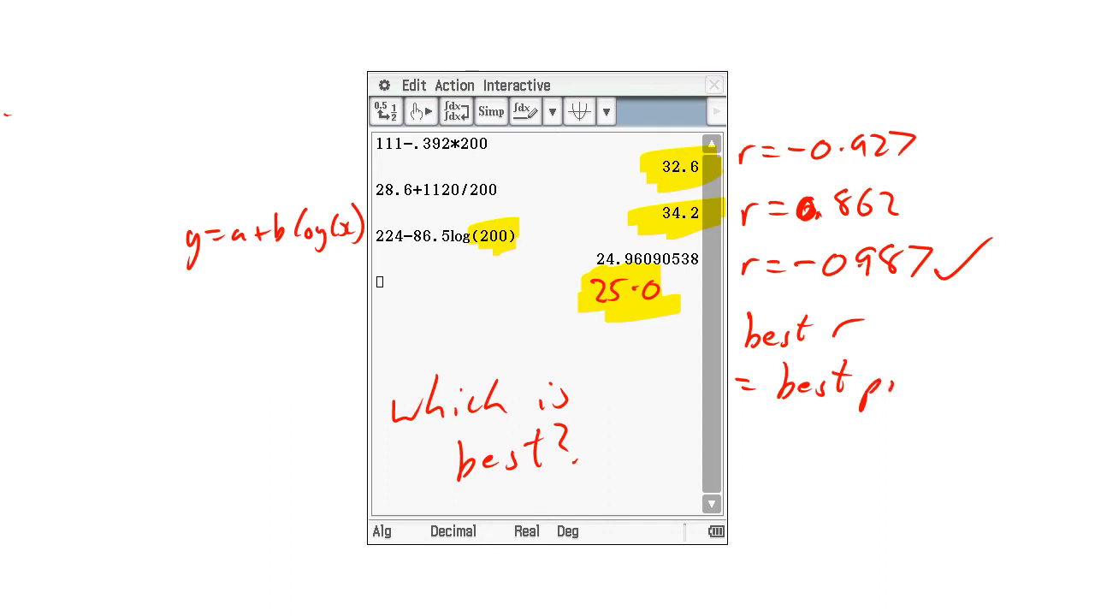
text(predict.)
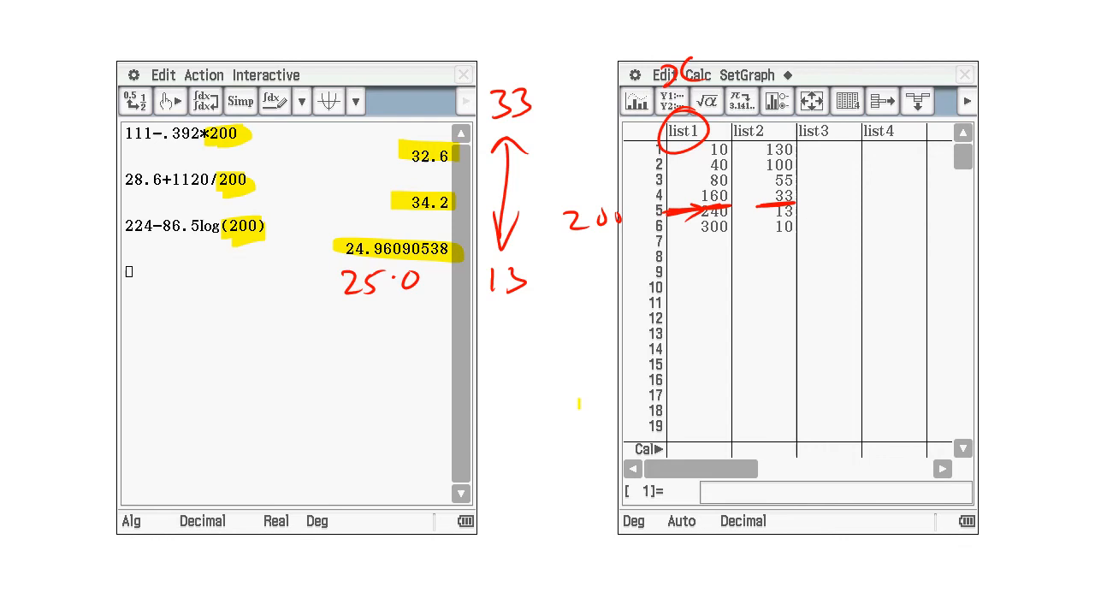
- Circle 25.0 and note it is reliable: r is high (-0.987) and interpolated
drag(402, 137, 449, 210)
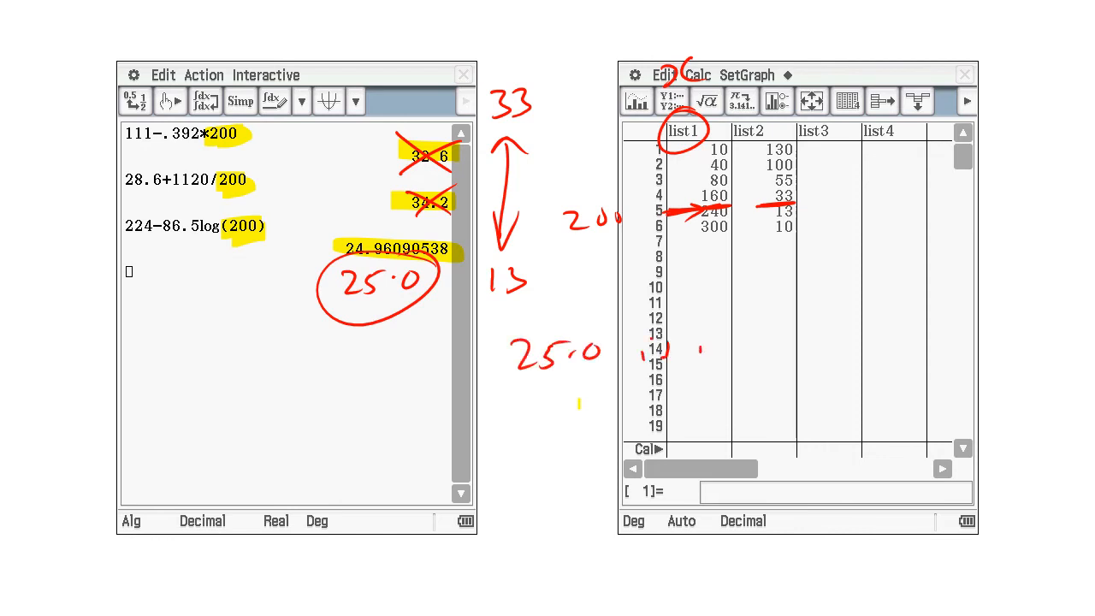
text(reliable because)
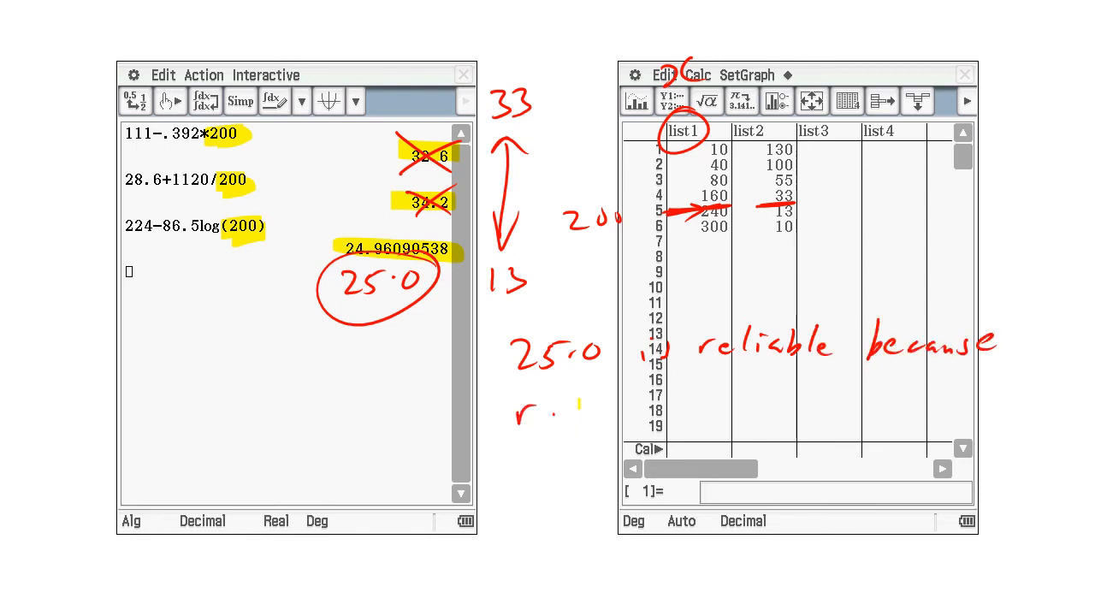
text(is)
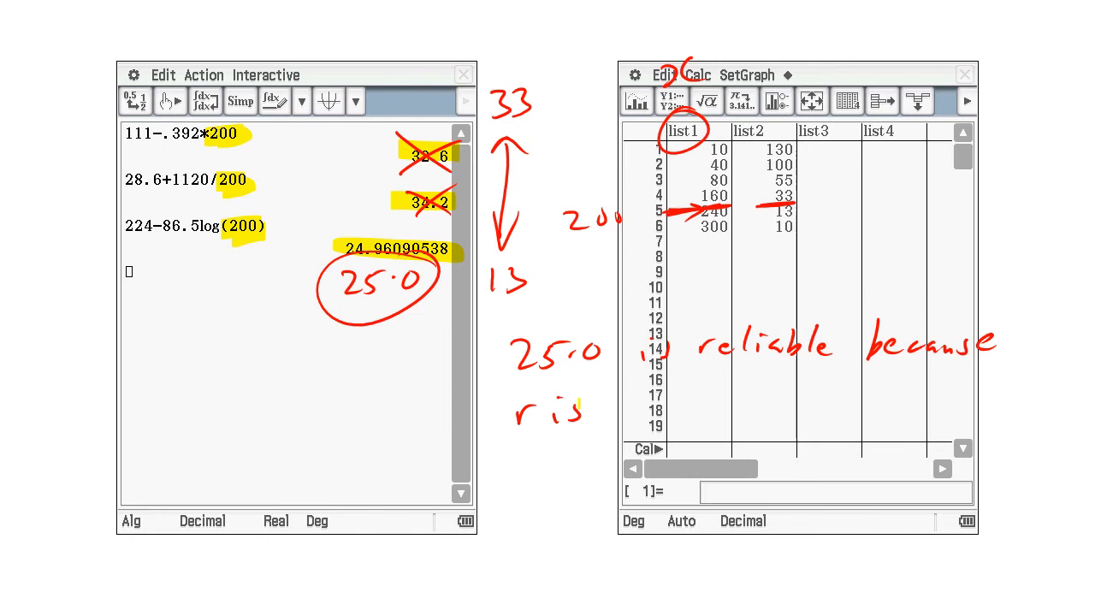
text(high ()
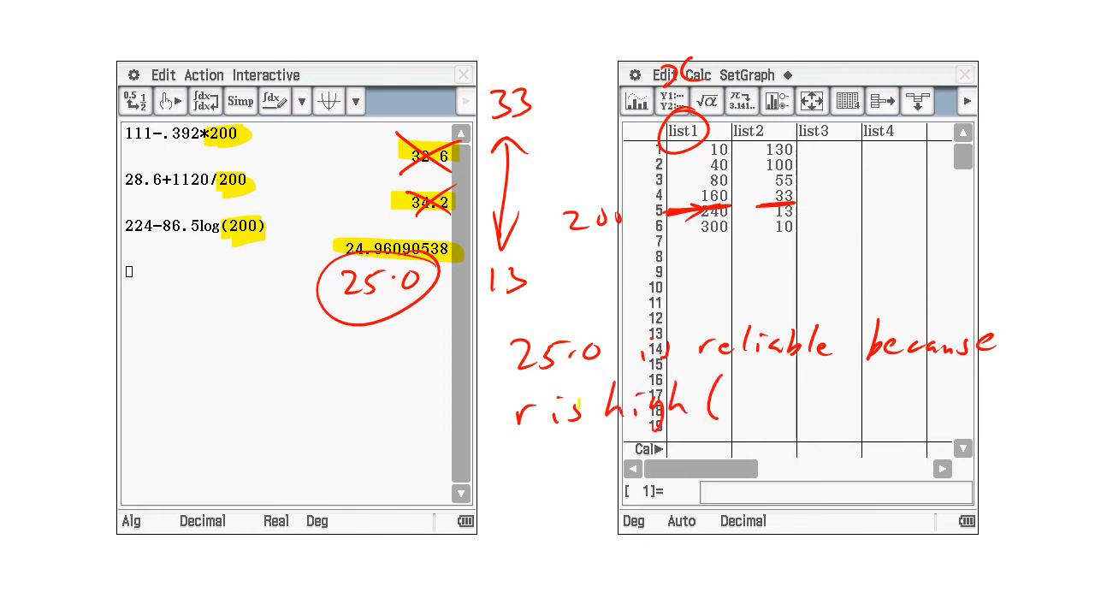
text(-0.98) and)
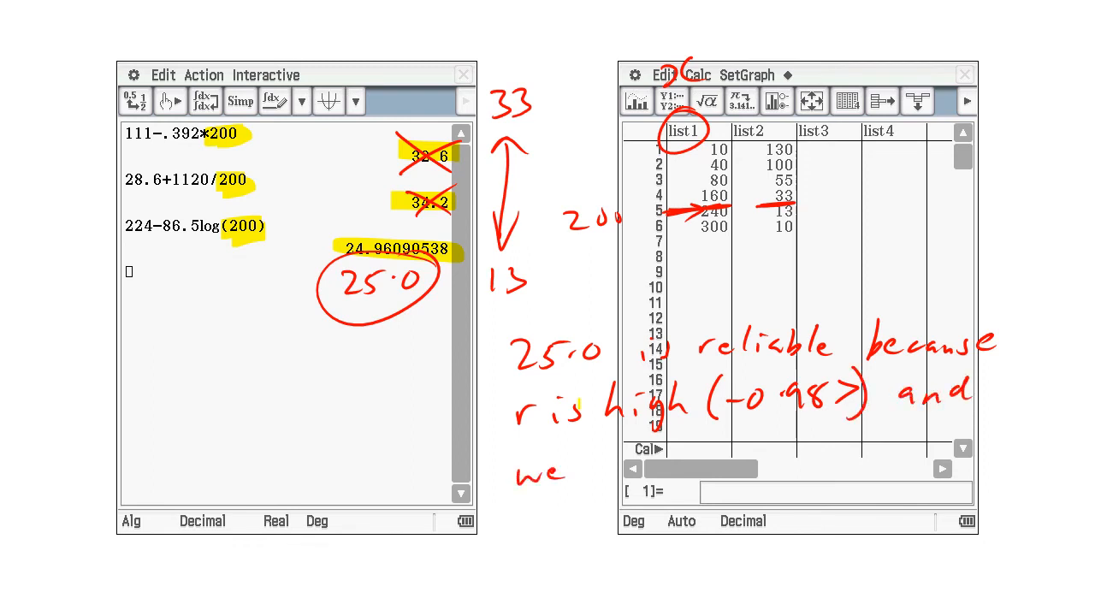
text(are interpo)
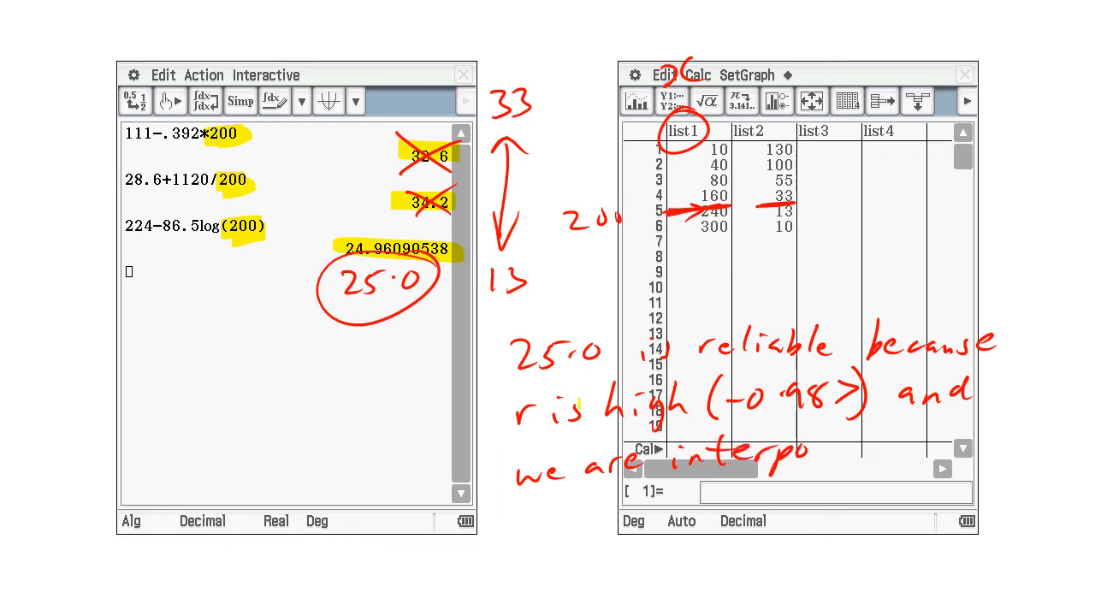
text(lating)
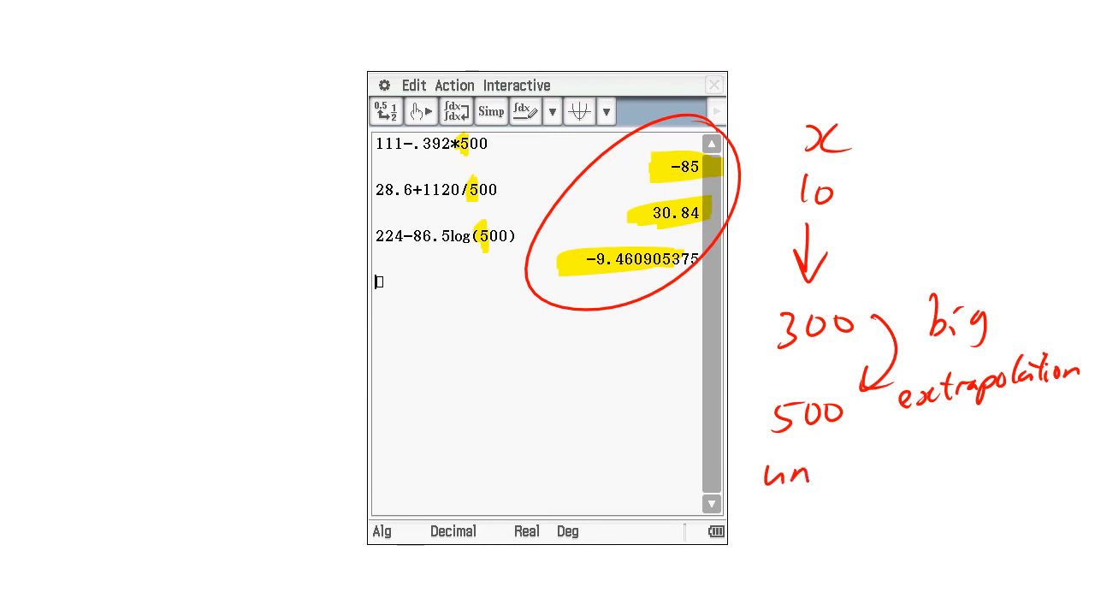
- Annotate the x=500 results 'unreliable, not confident', with an arrow to the log model
text(reli)
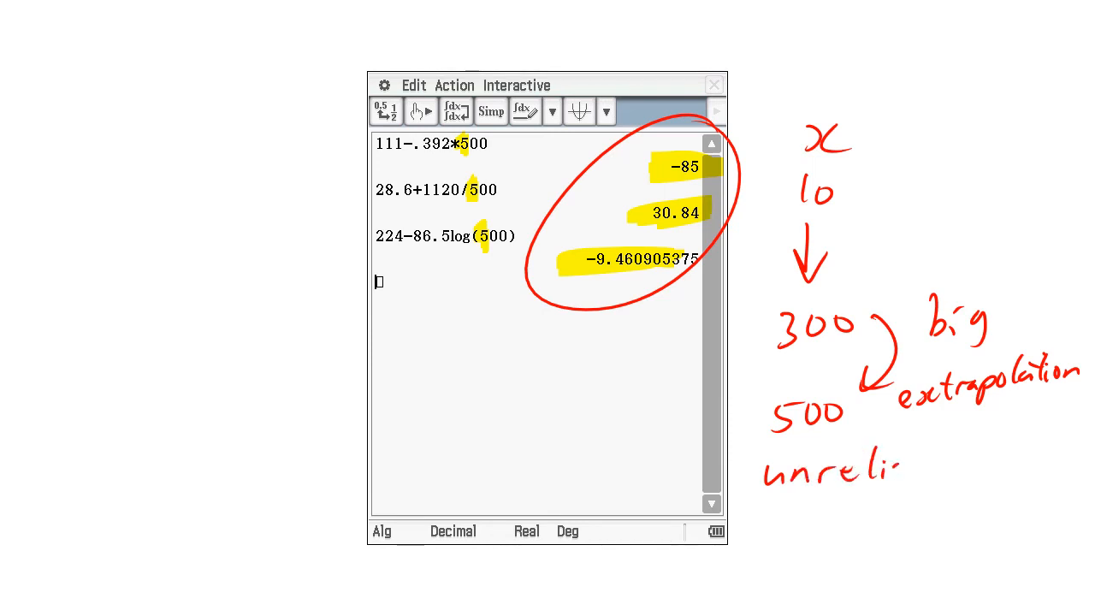
text(able)
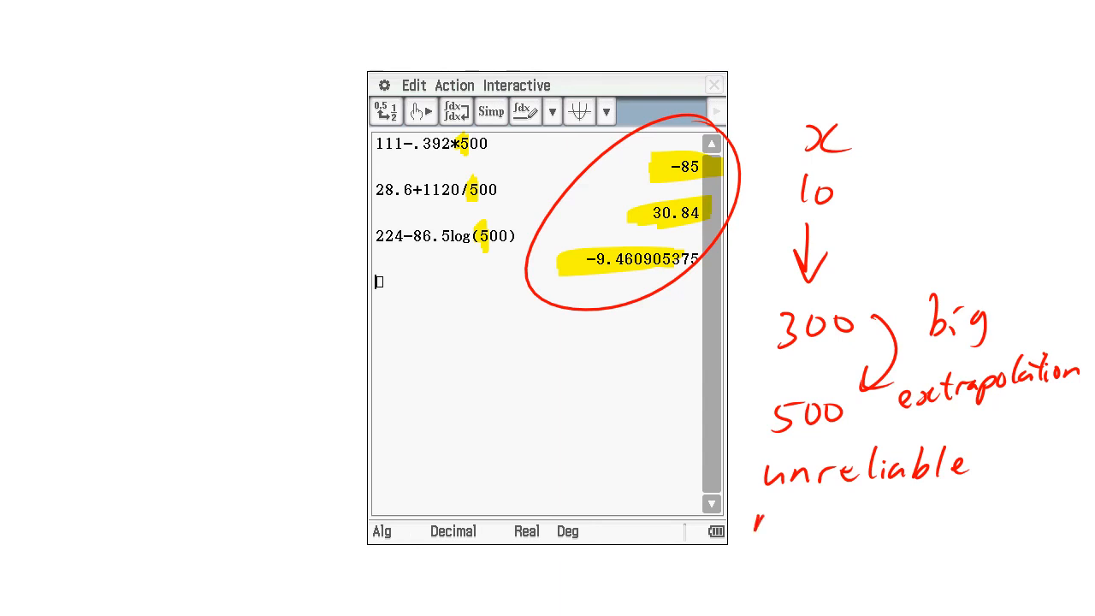
text(not confiden)
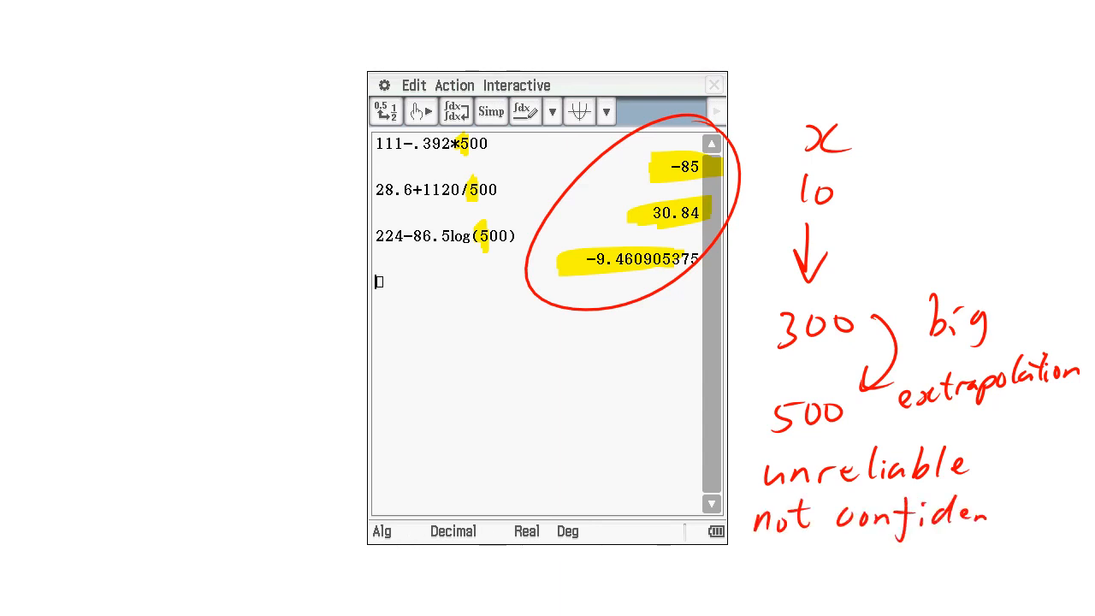
text(t)
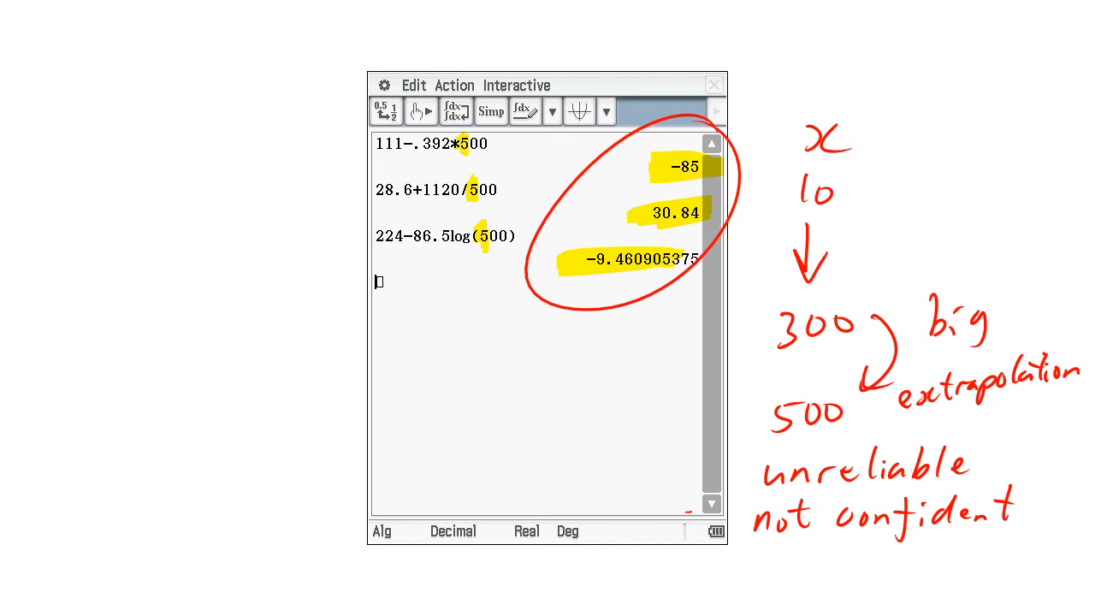
drag(304, 237, 355, 237)
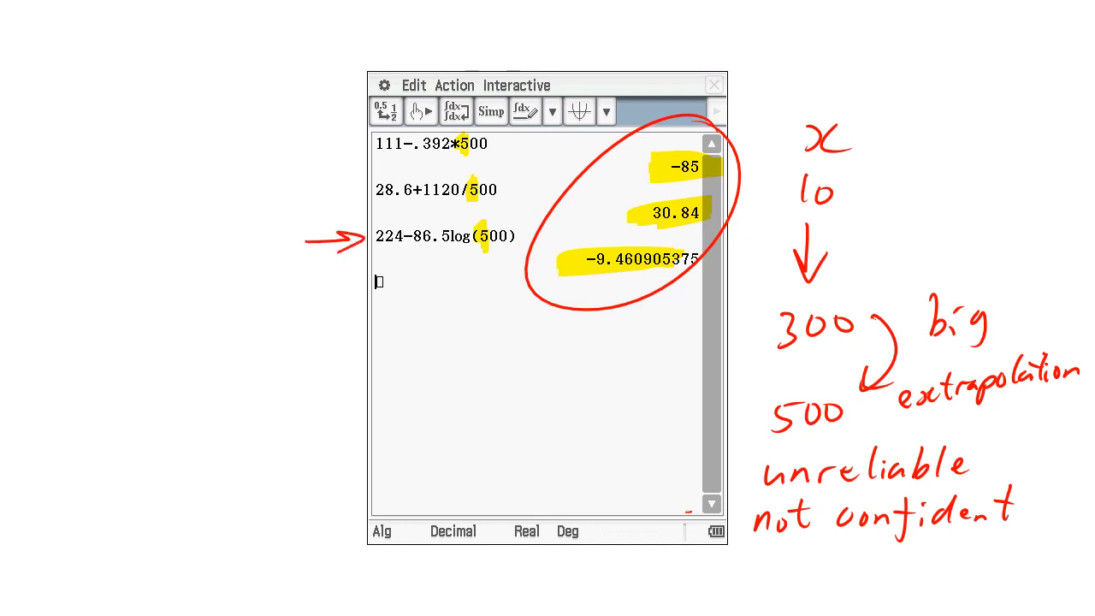
text(highr)
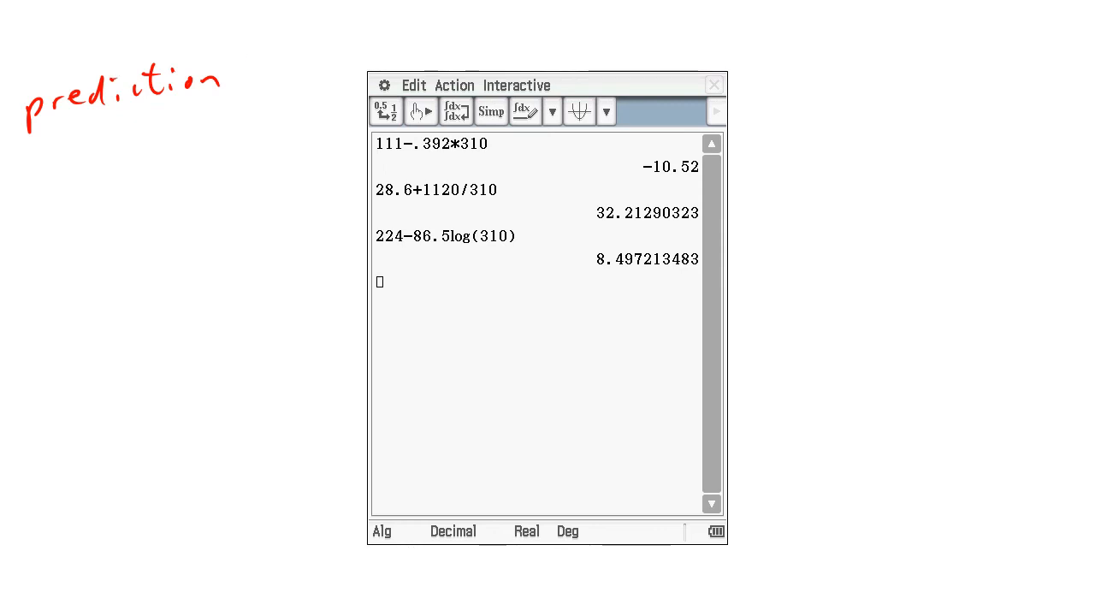
- Evaluate the three models at 310 and note x 10→300, y 130→10
text(310)
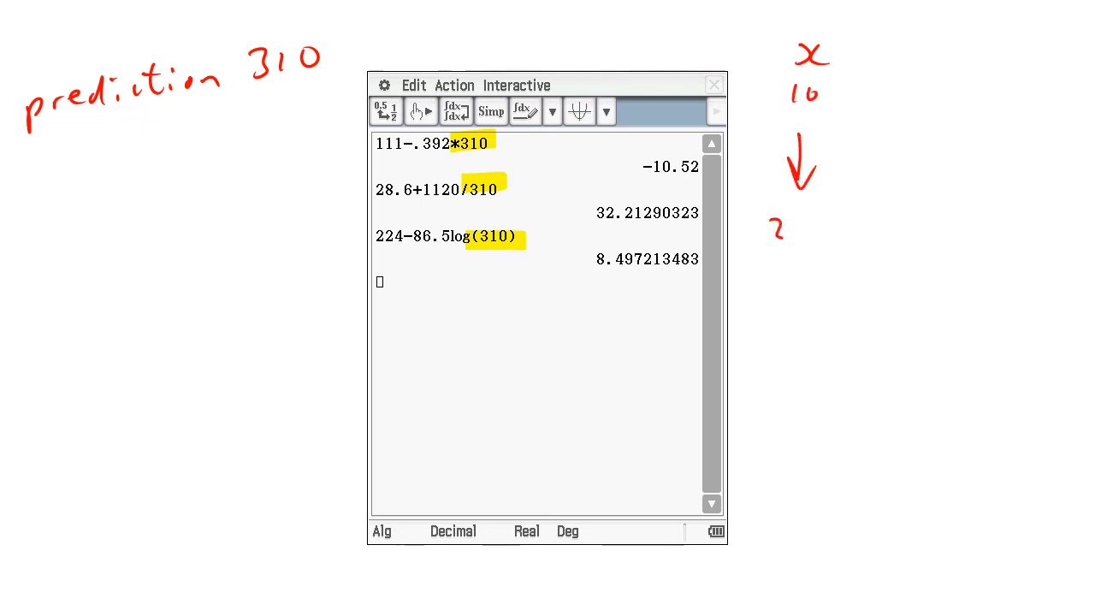
text(300)
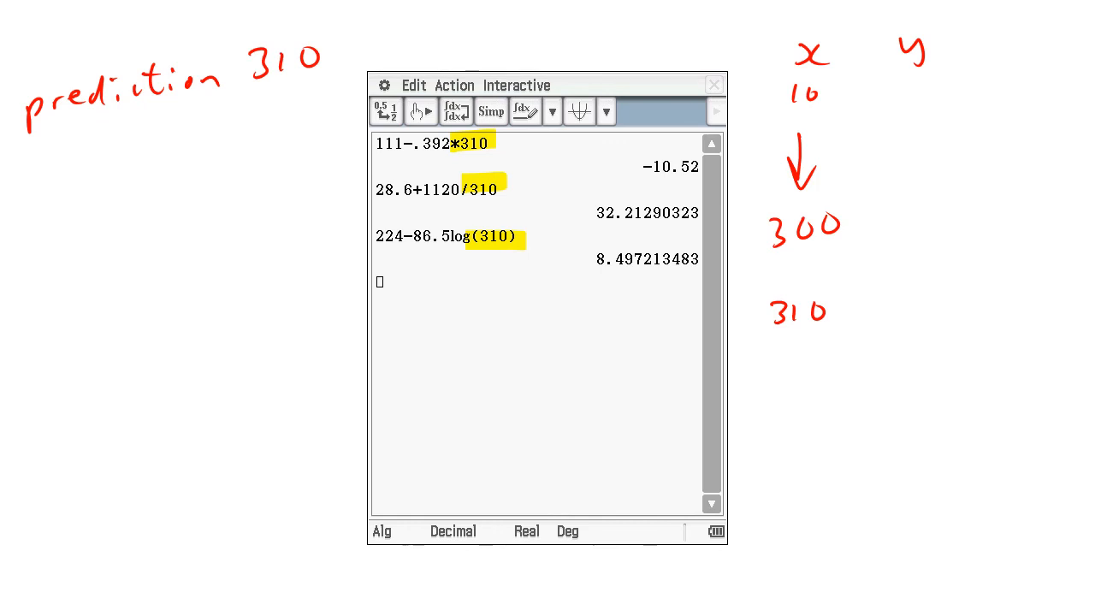
text(130)
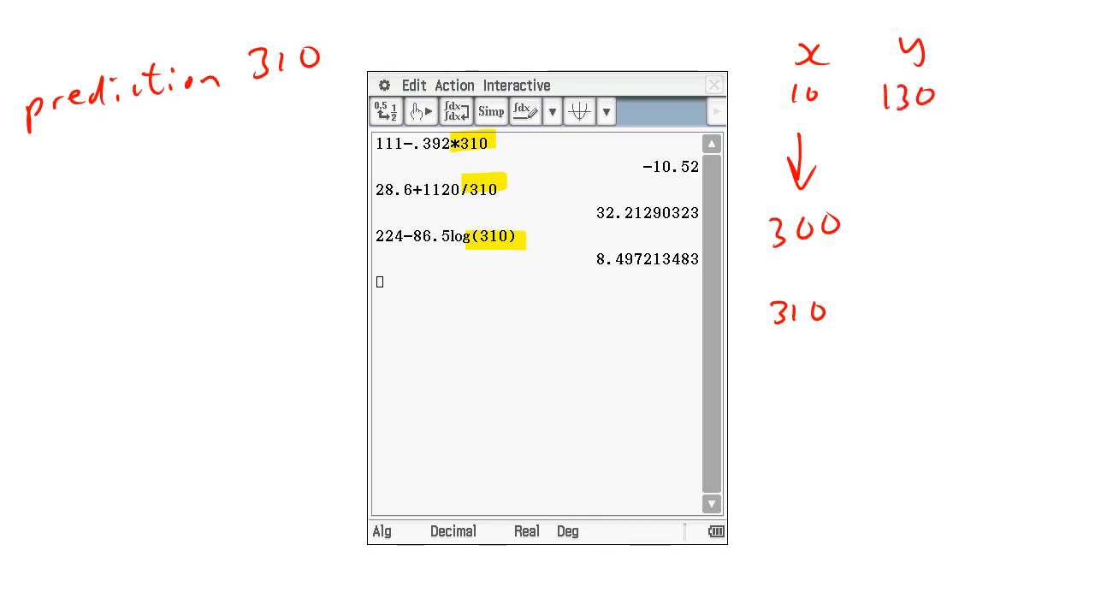
text(10)
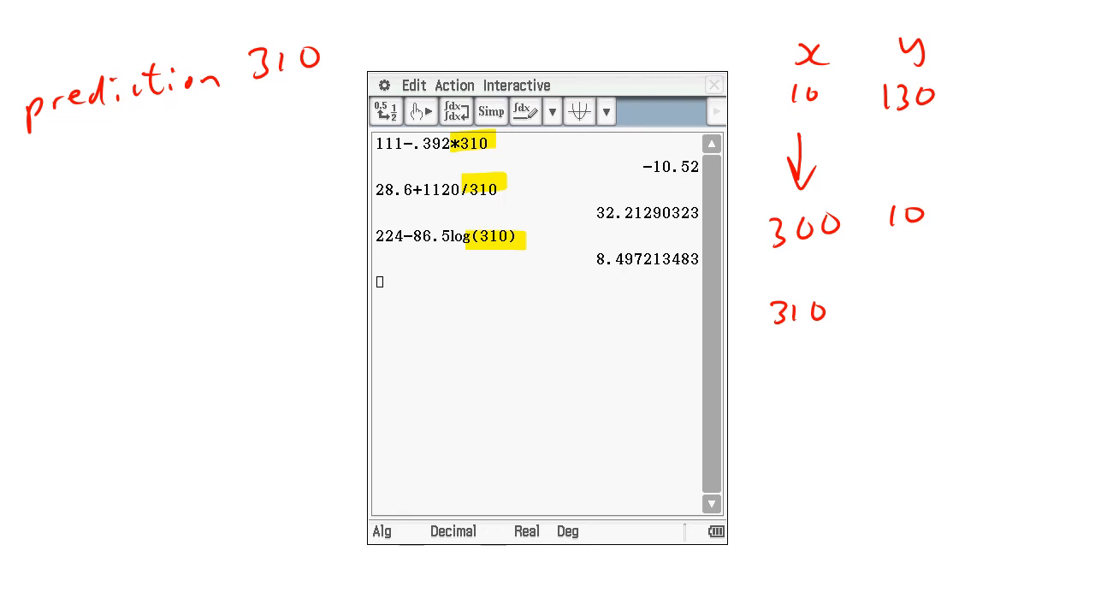
- Cross out -10.52 and 32.21, circle 8.50, and link 300→310 and 10→8.50
drag(633, 145, 710, 184)
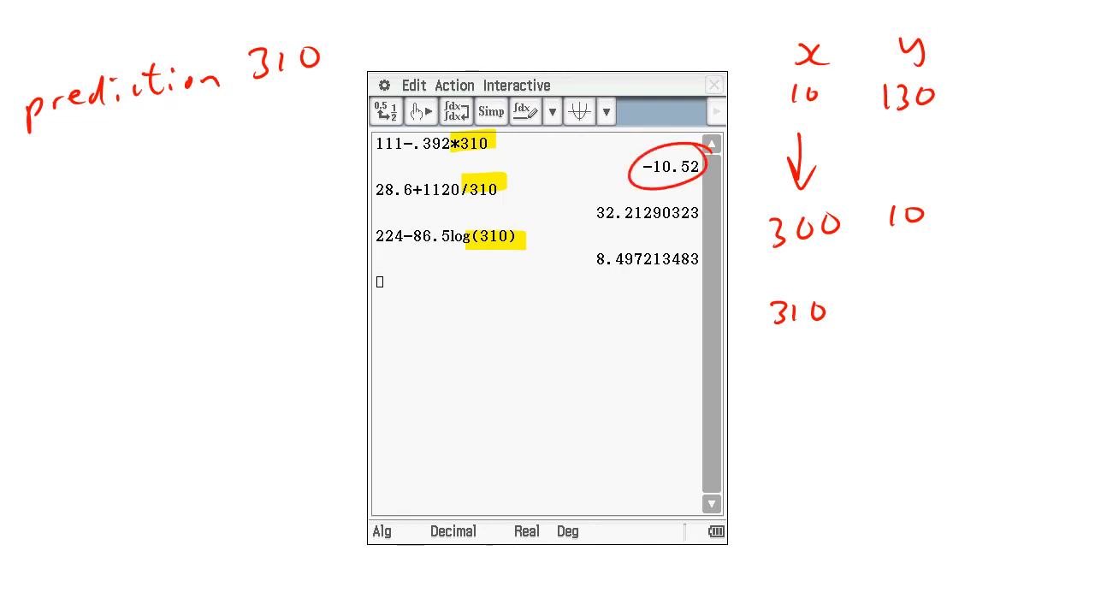
drag(599, 196, 710, 163)
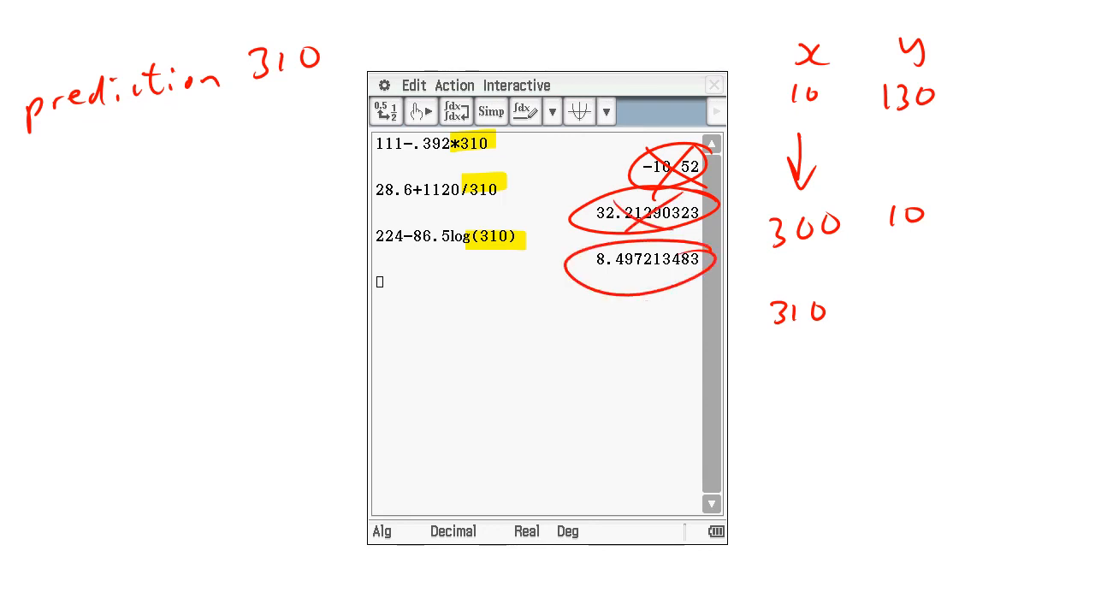
text(8.50)
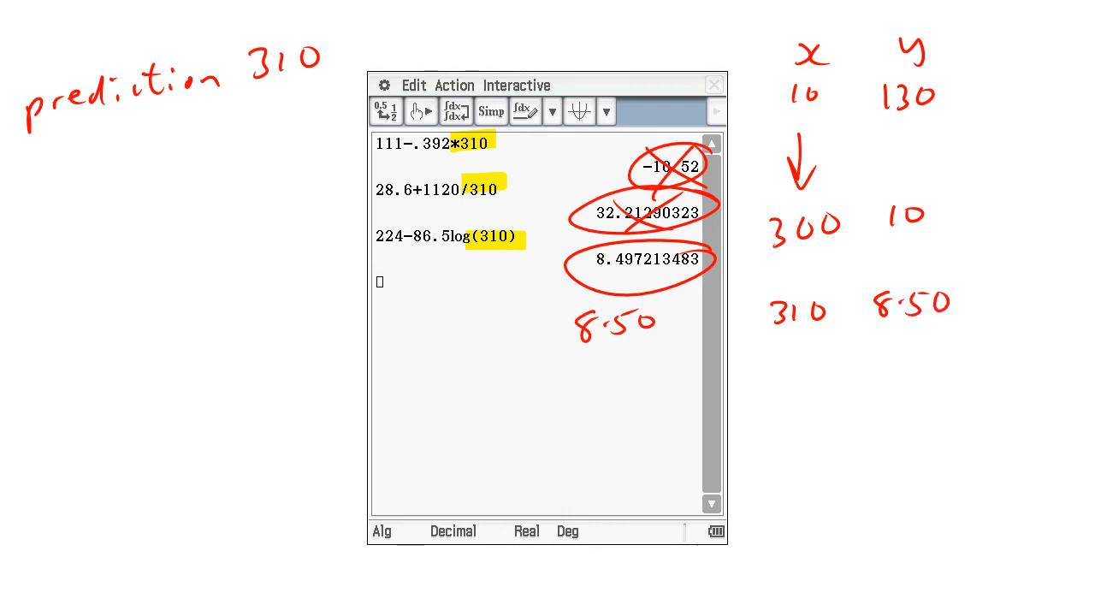
drag(795, 248, 795, 283)
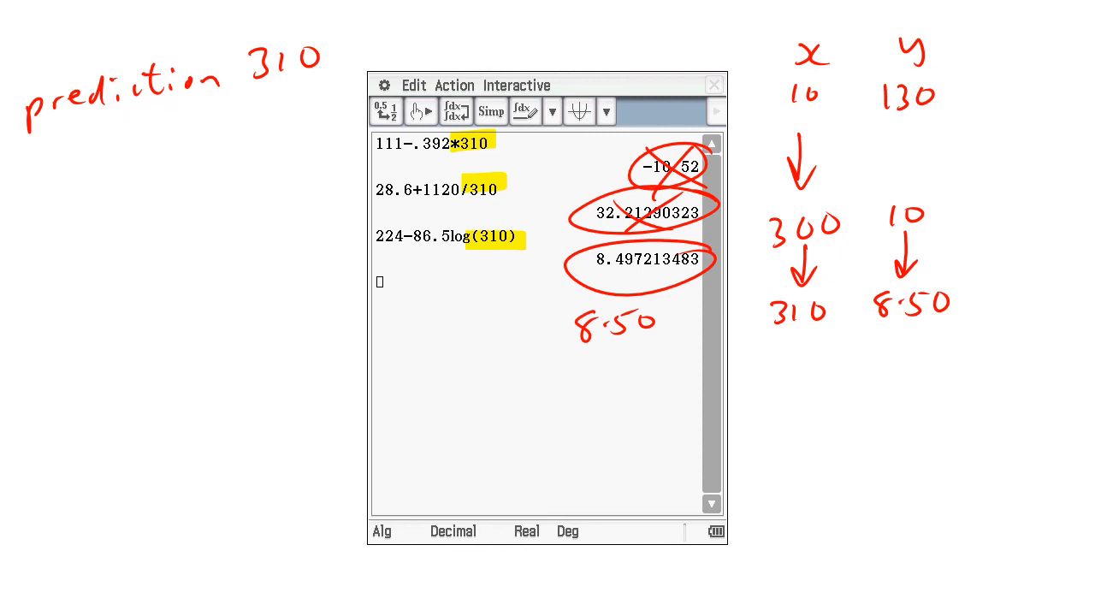
text(r)
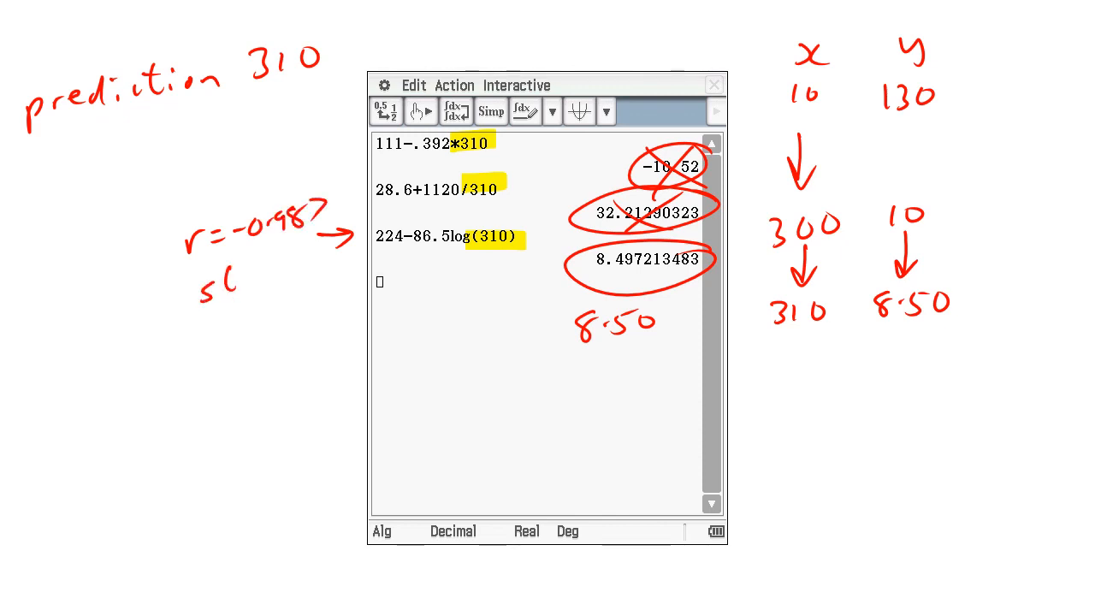
- Write r=-0.987 strong and note that only a small extrapolation is involved
text(strong)
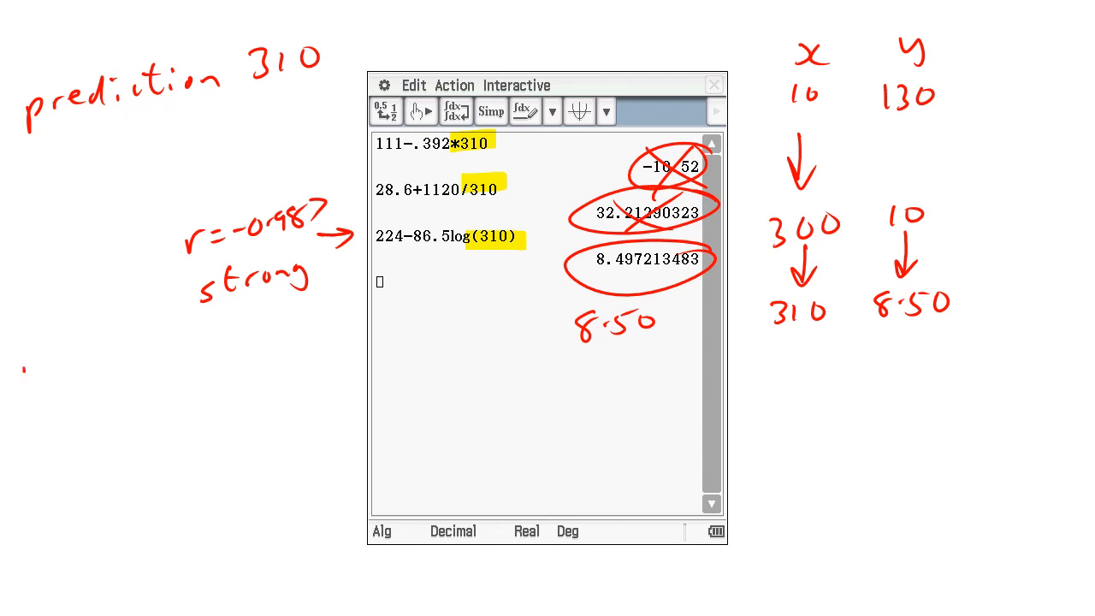
text(Even though)
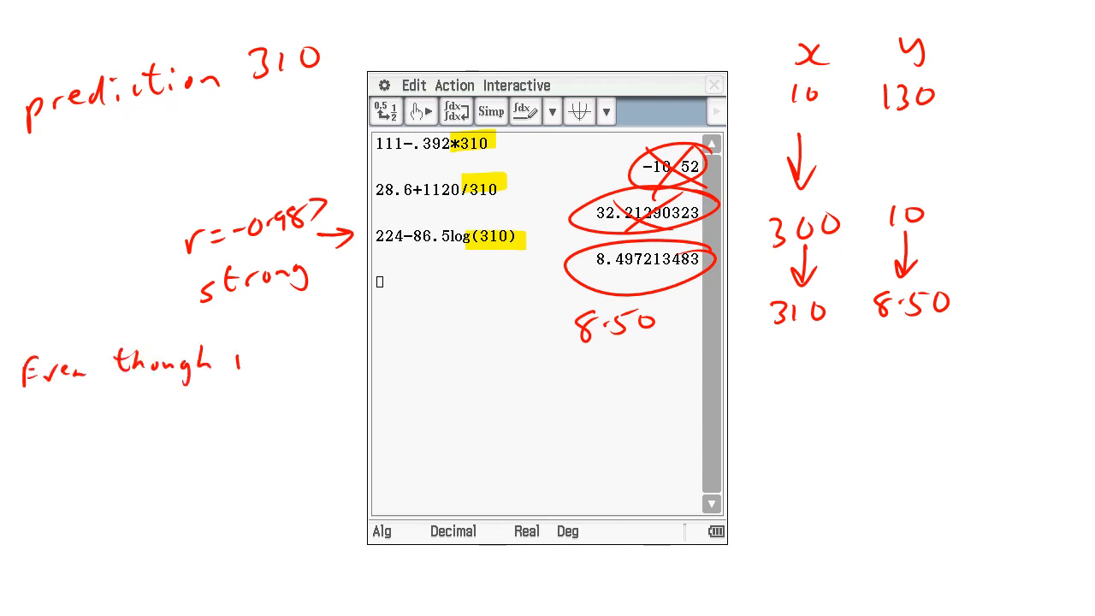
text(we are)
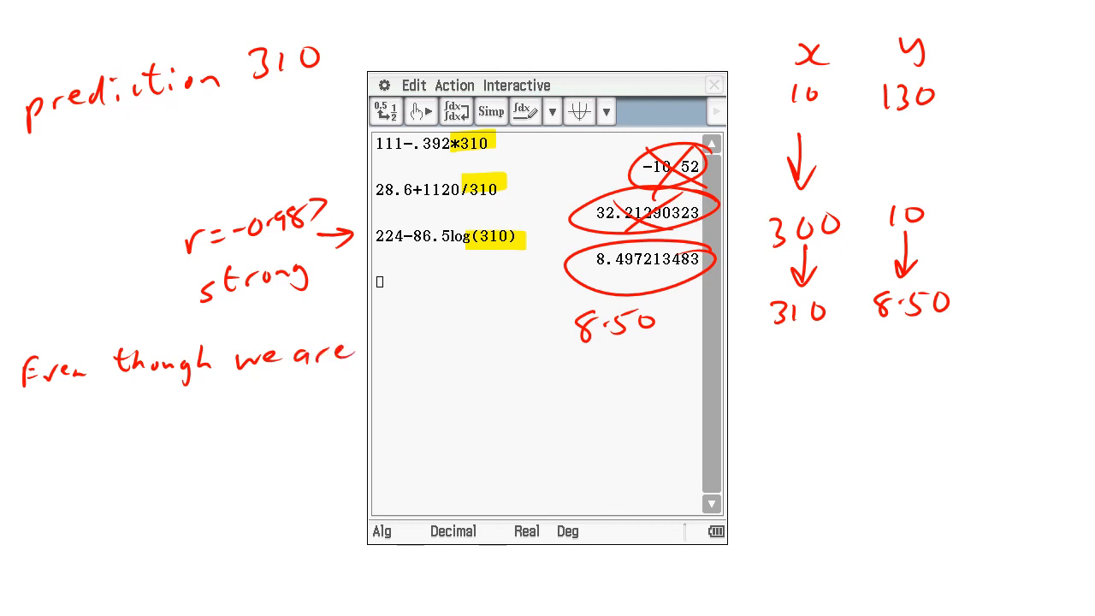
text(extra)
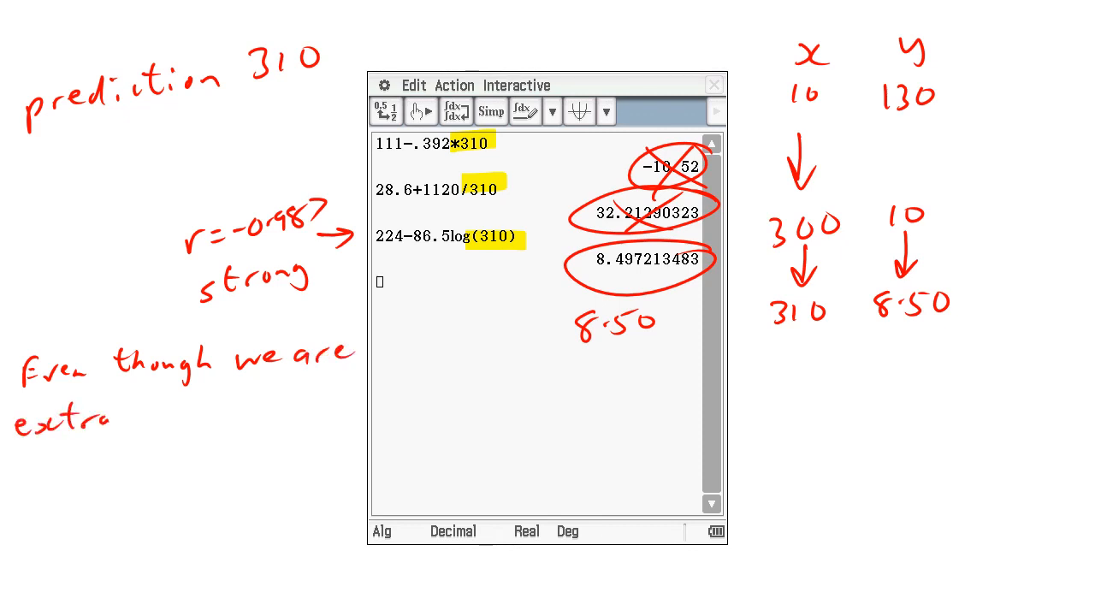
text(polct)
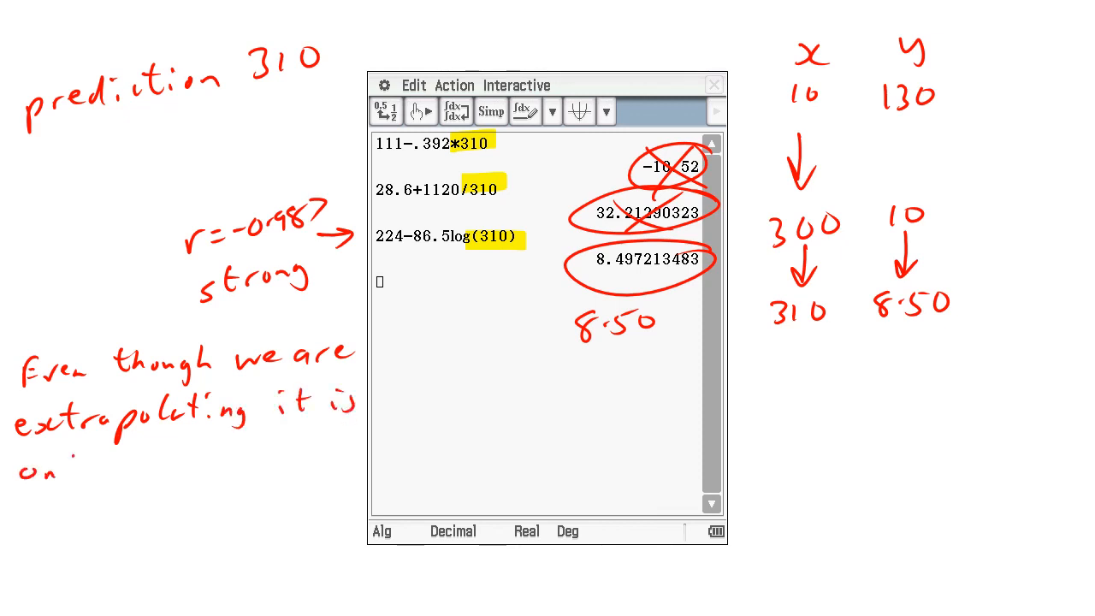
text(only a small extrapolation)
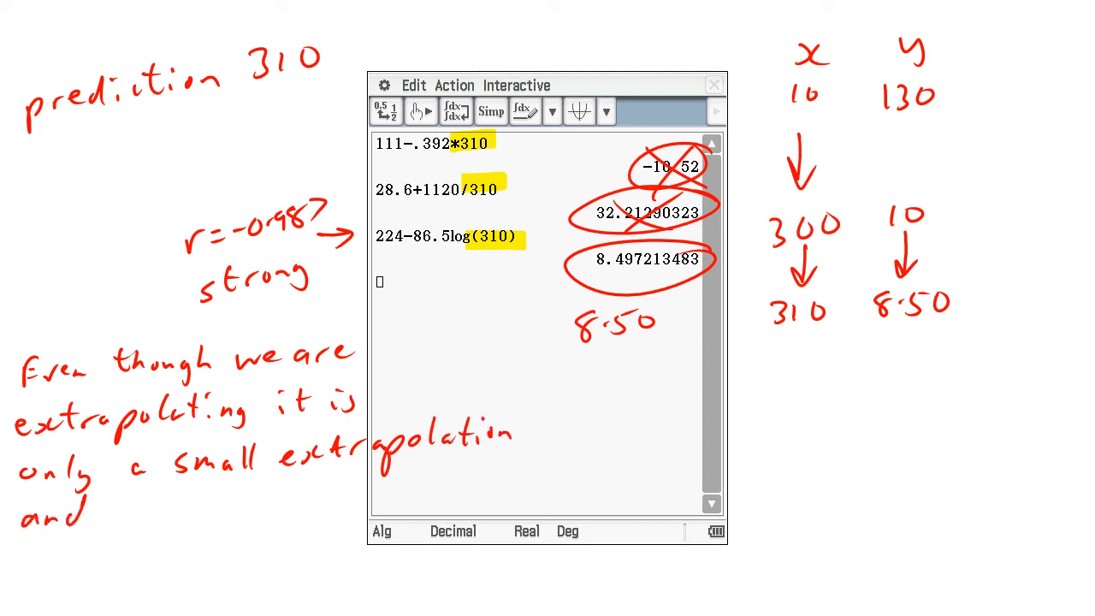
- Conclude that with strong r the 8.50 prediction is reliable and confident
text(r is s)
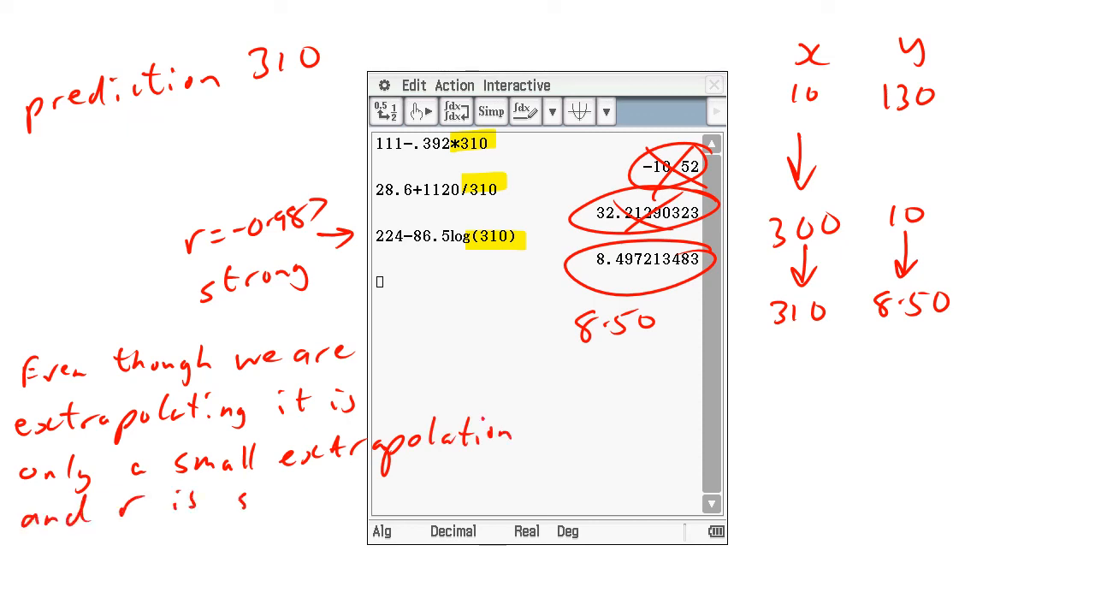
text(strong)
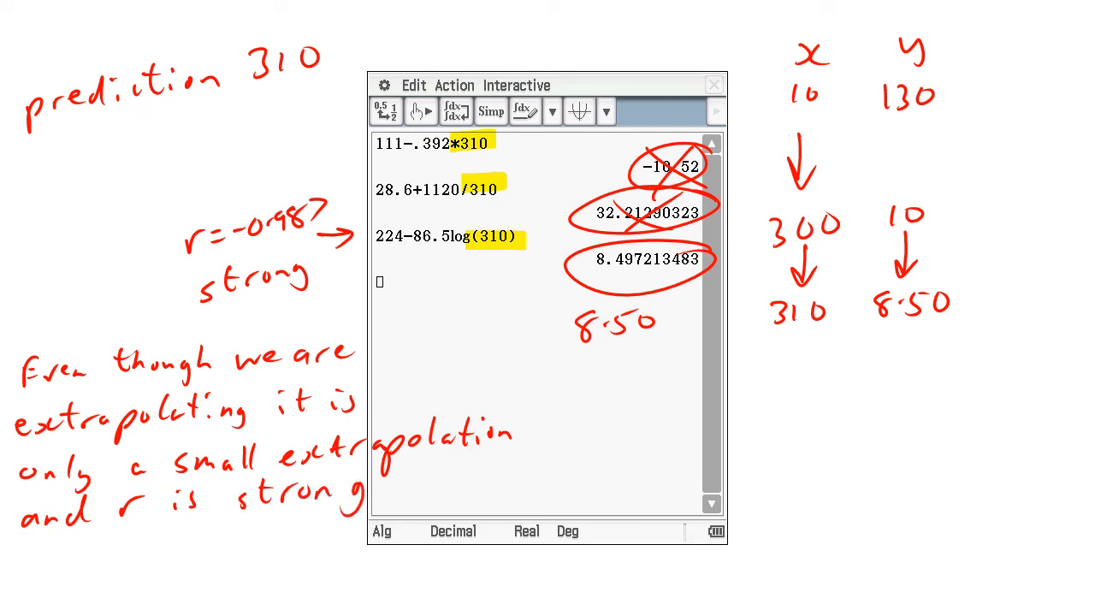
text(th)
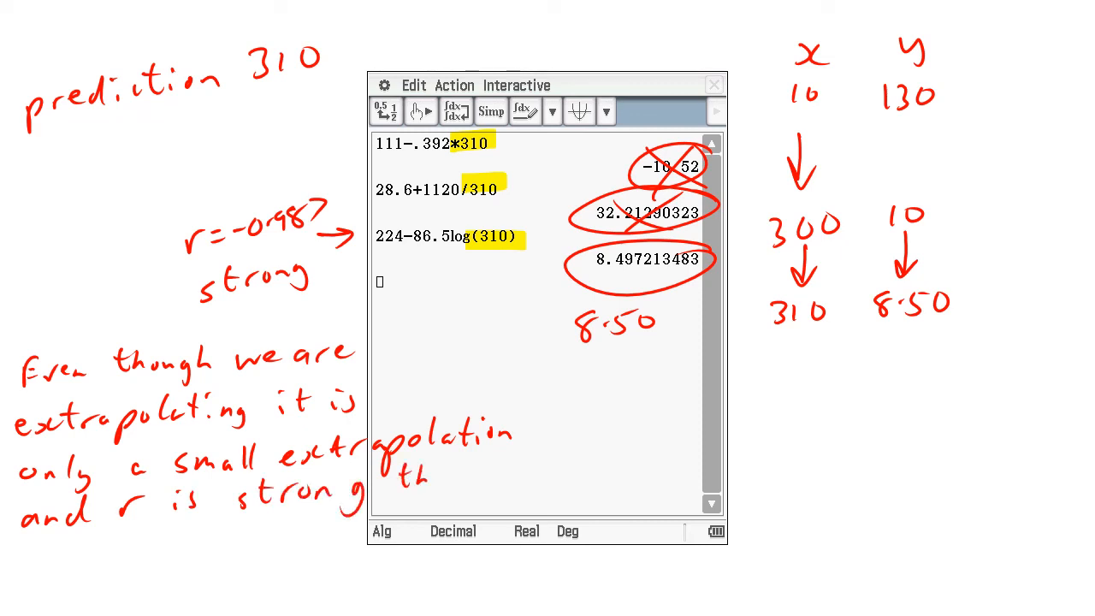
text(therefor)
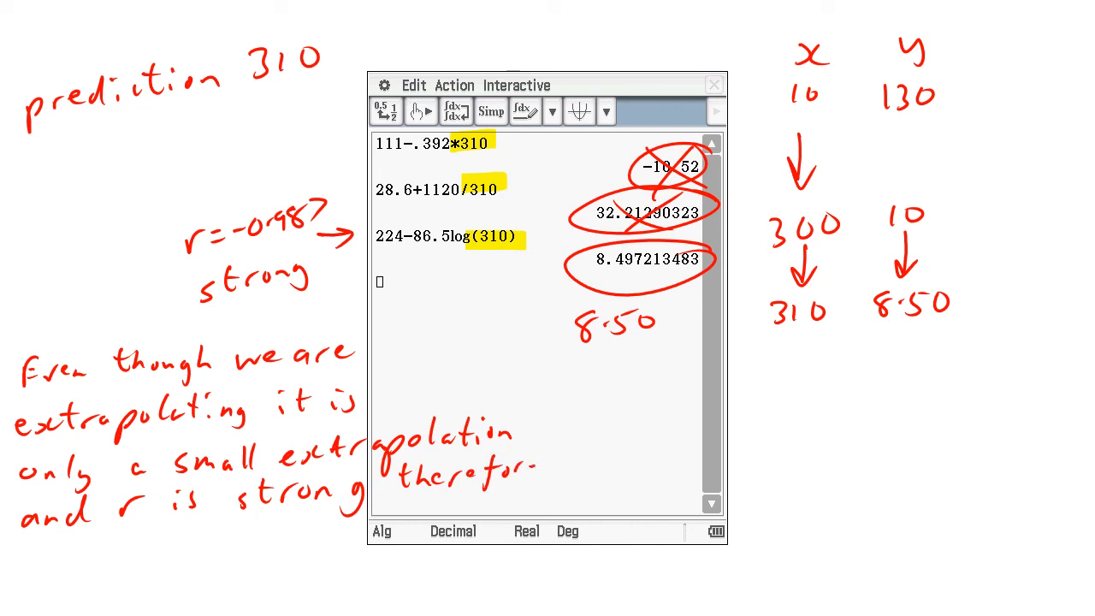
text(tho)
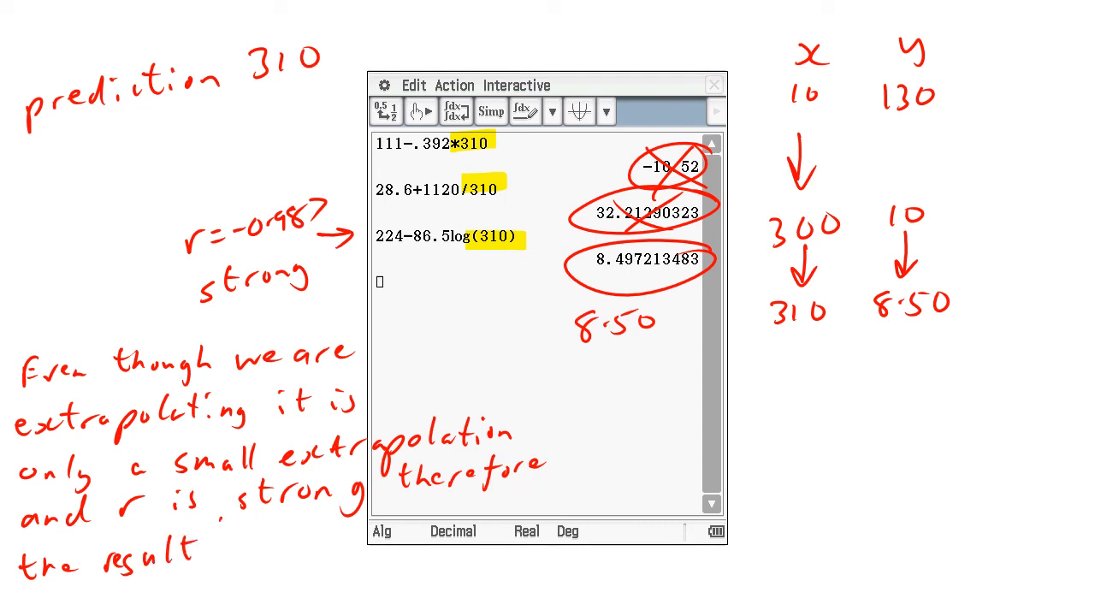
text((pred.)
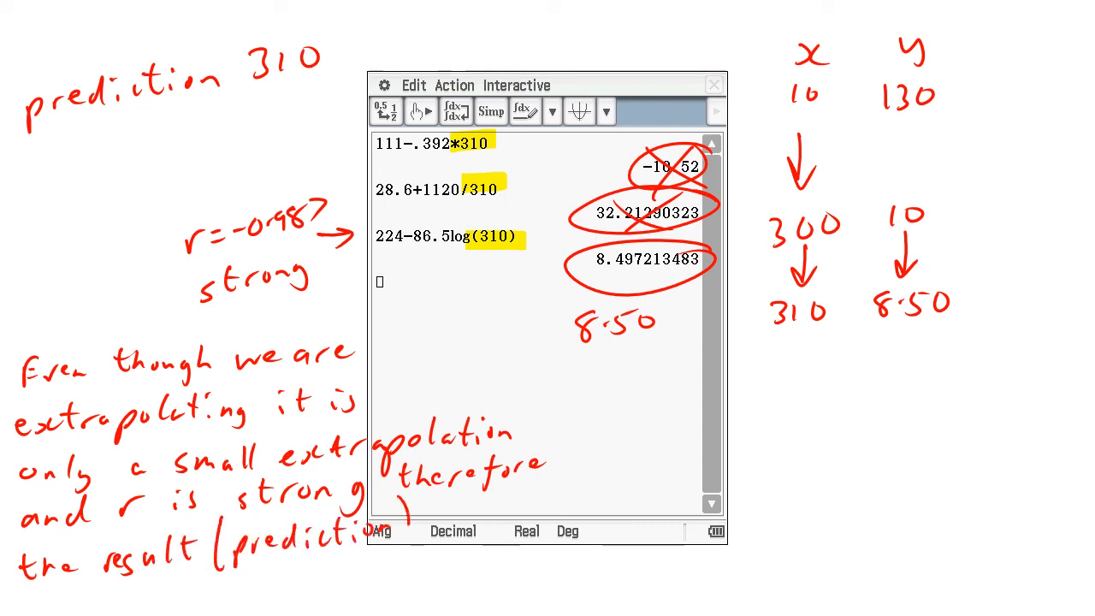
text(is)
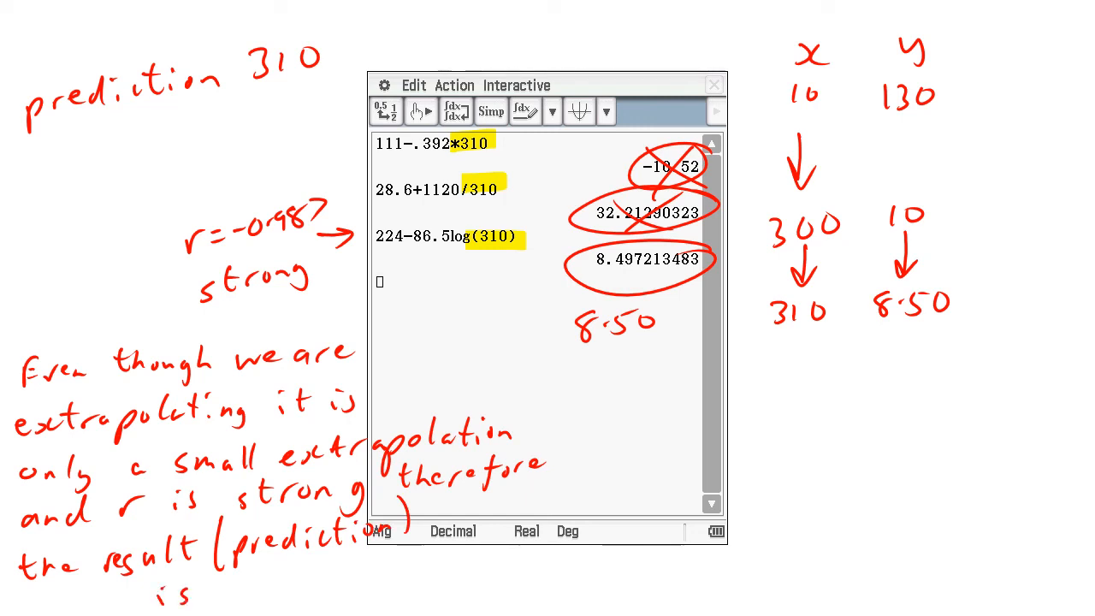
text(reliable.)
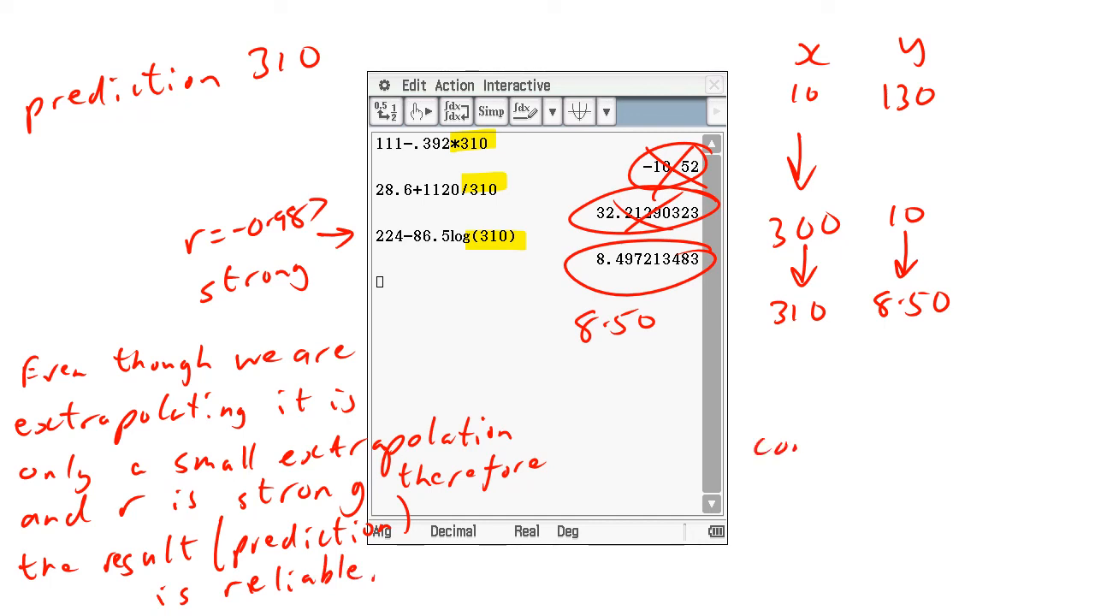
text(confide)
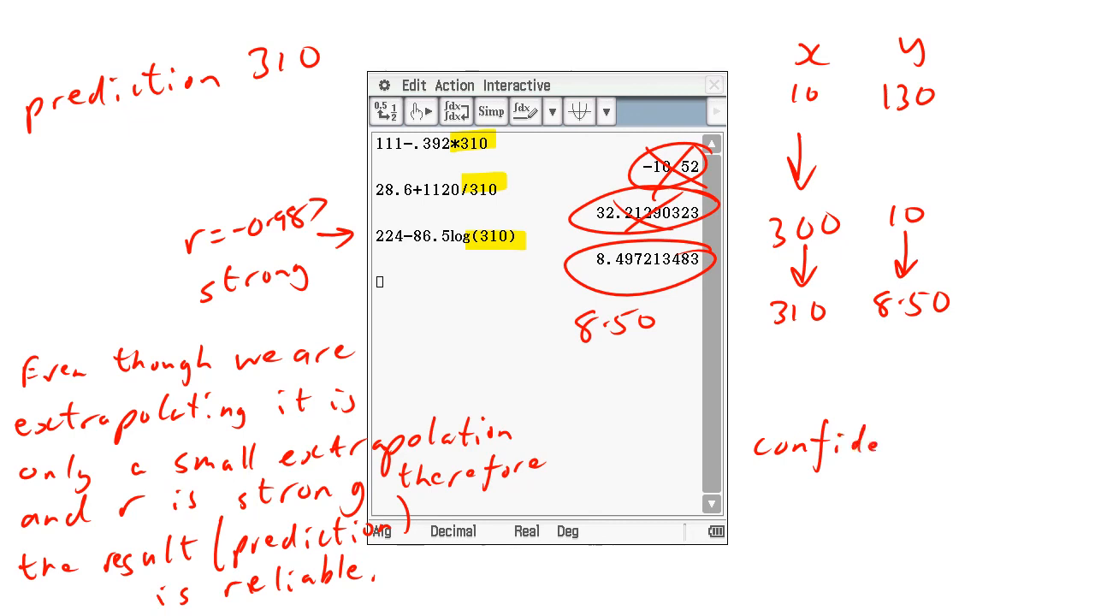
text(nt)
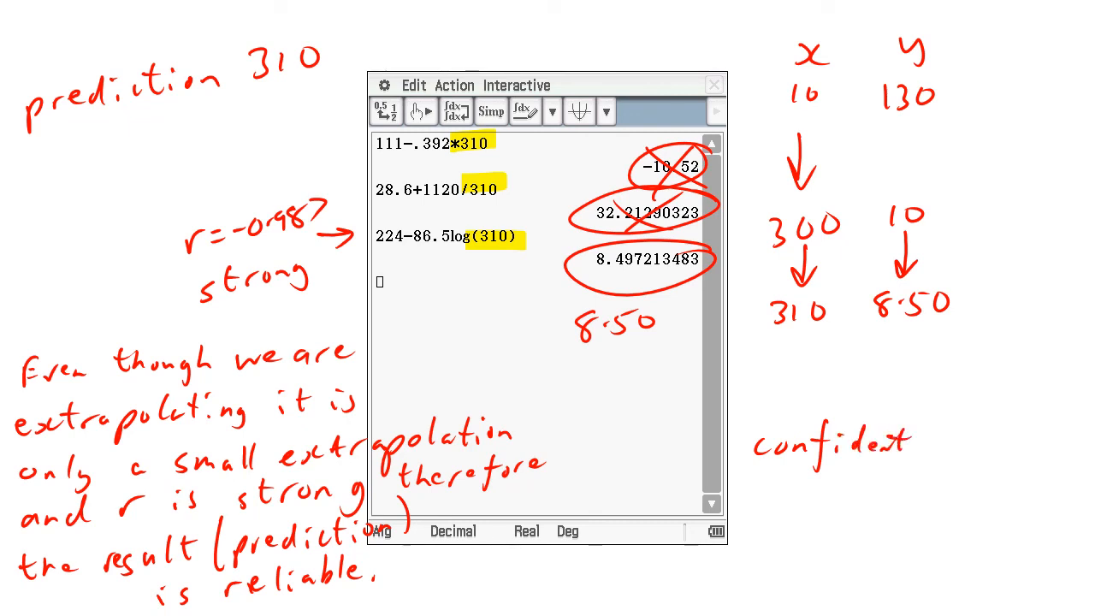